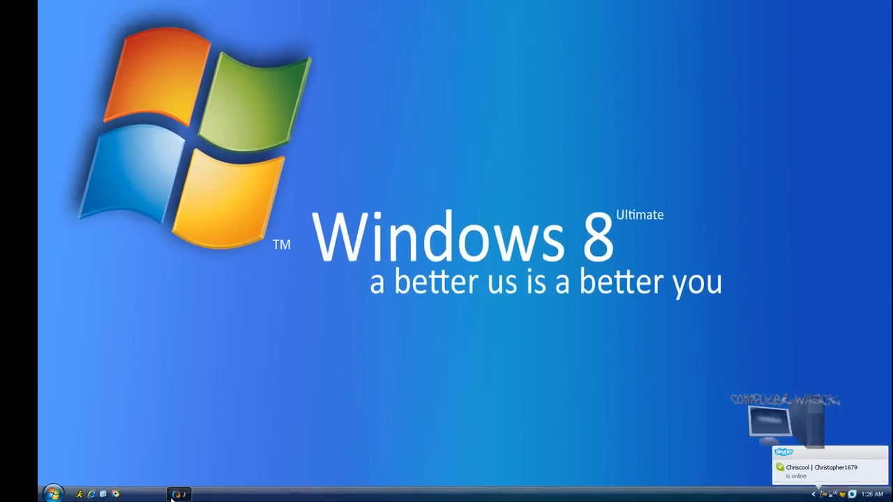
- Bring CometBird forward and read the Wikipedia Exif article down to its Problems section
click(179, 494)
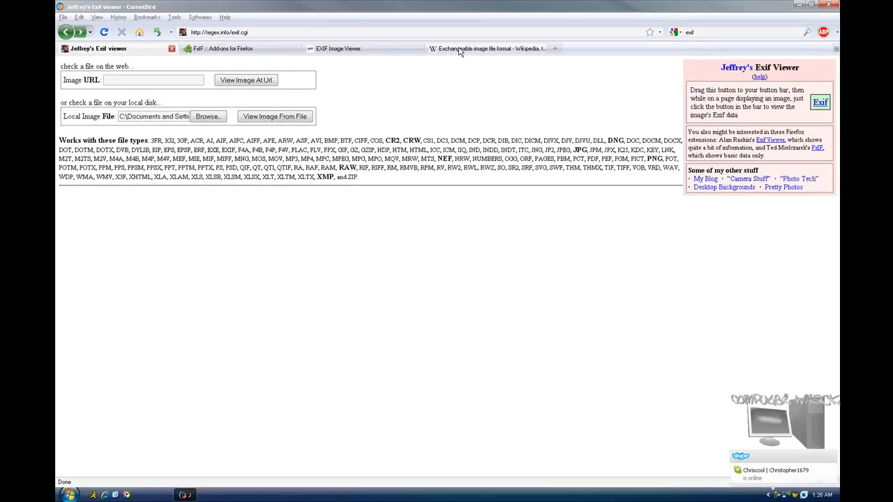
click(488, 48)
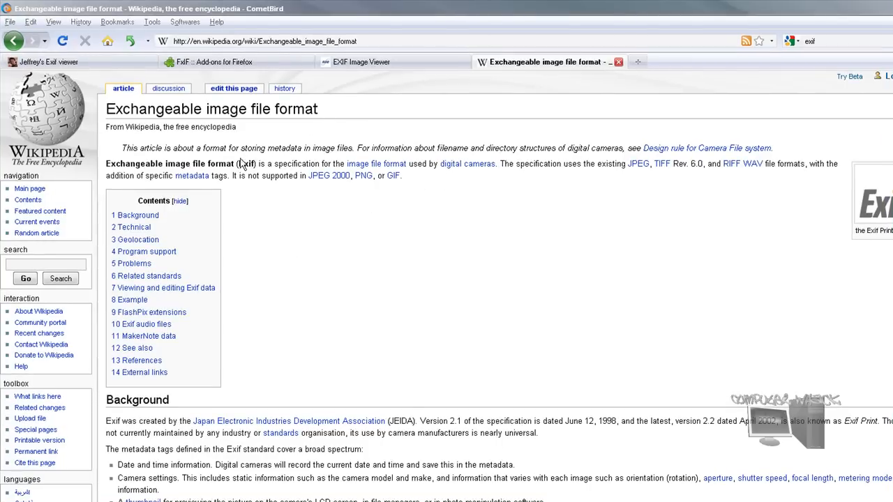
mouse_move(245, 163)
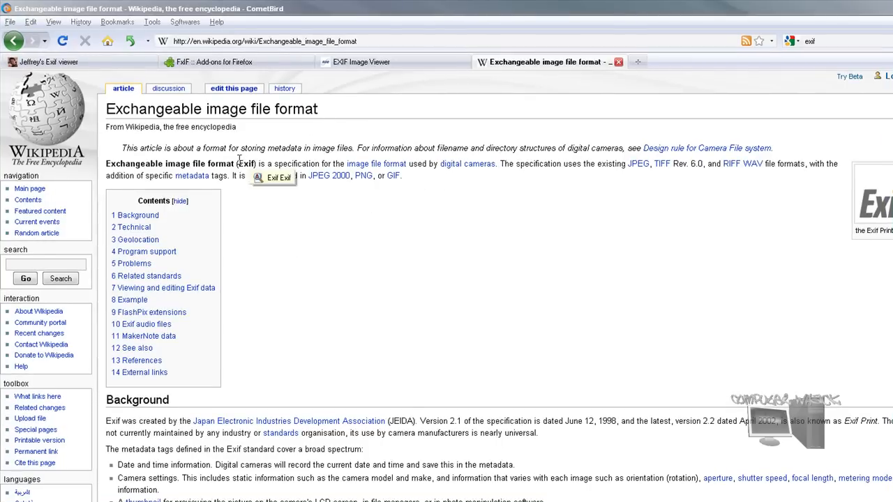
mouse_move(435, 208)
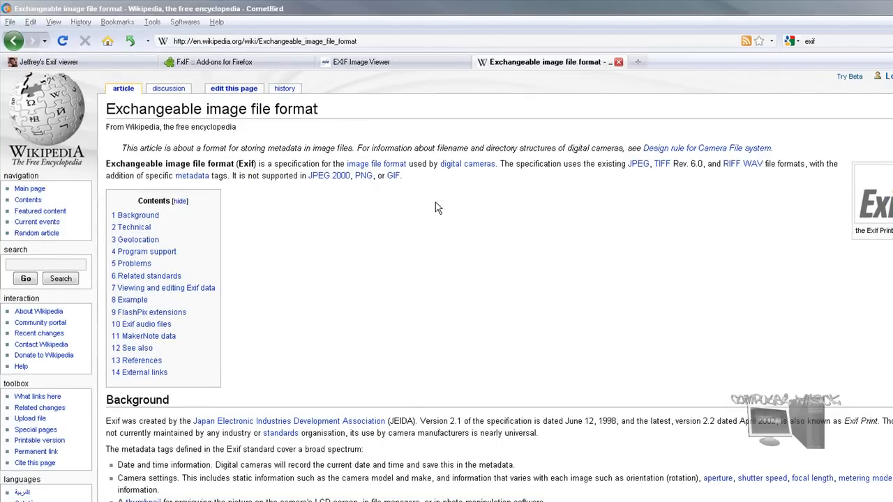
mouse_move(434, 193)
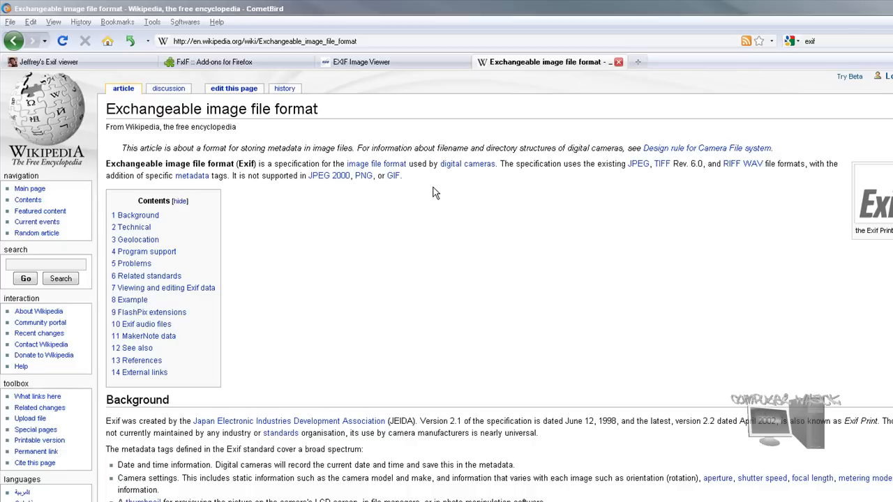
mouse_move(441, 190)
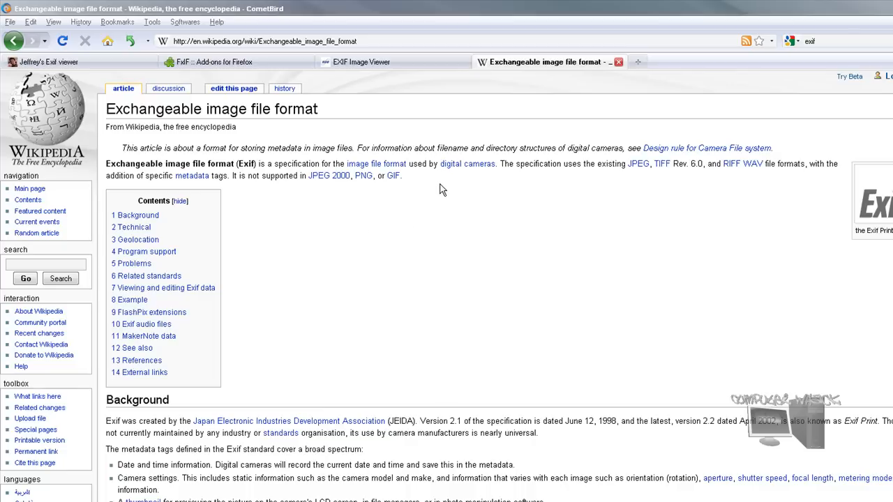
mouse_move(454, 196)
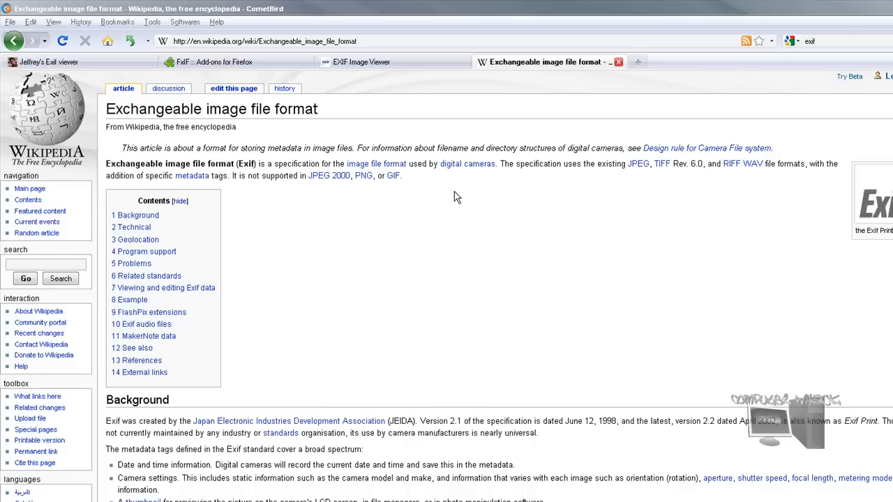
mouse_move(480, 172)
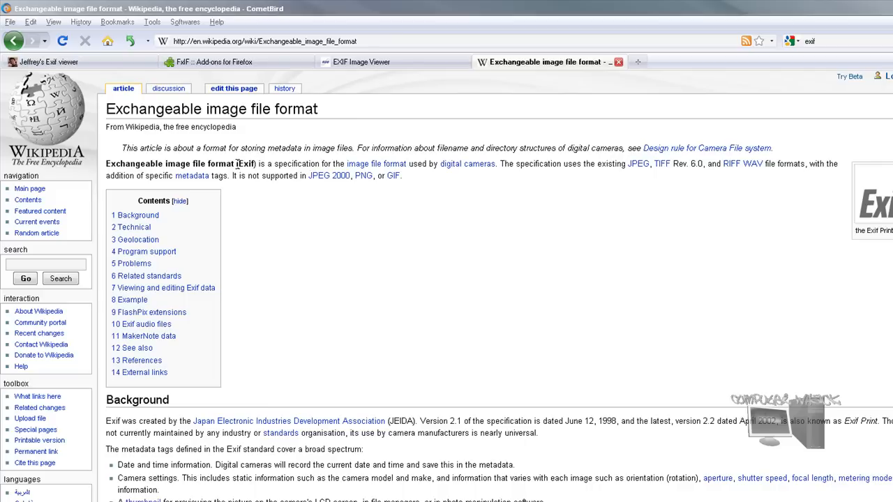
scroll(down, 3)
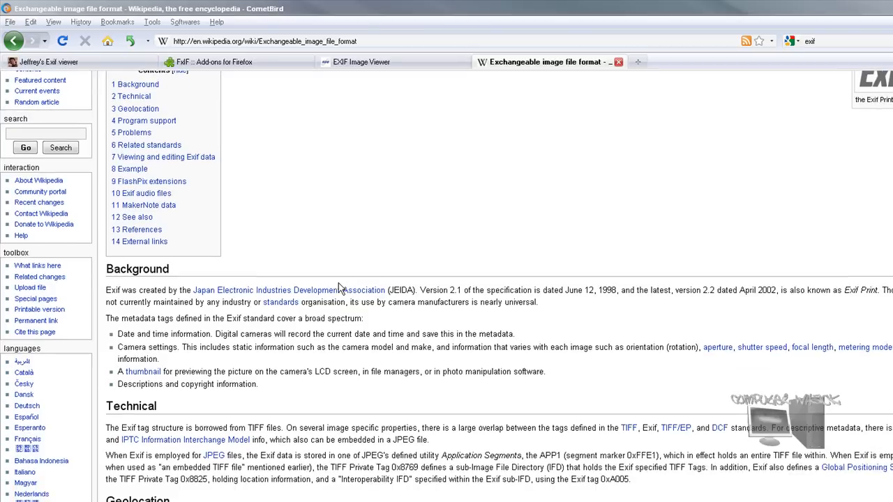
scroll(down, 3)
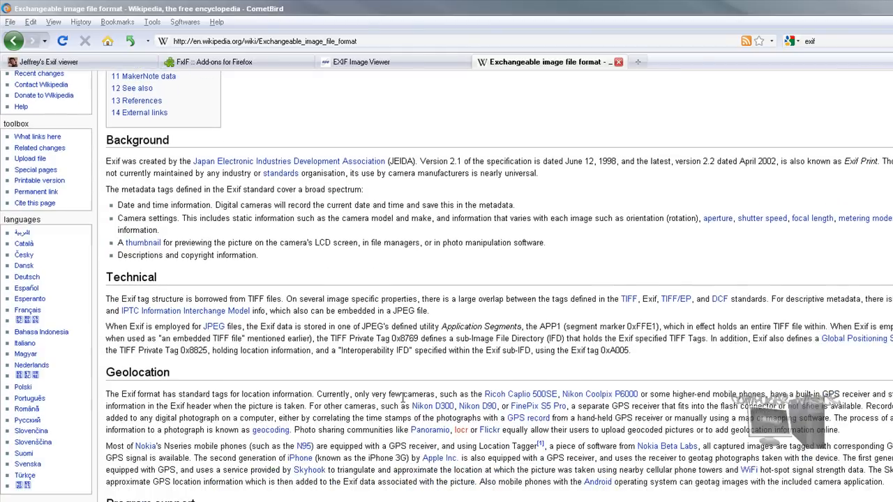
scroll(down, 3)
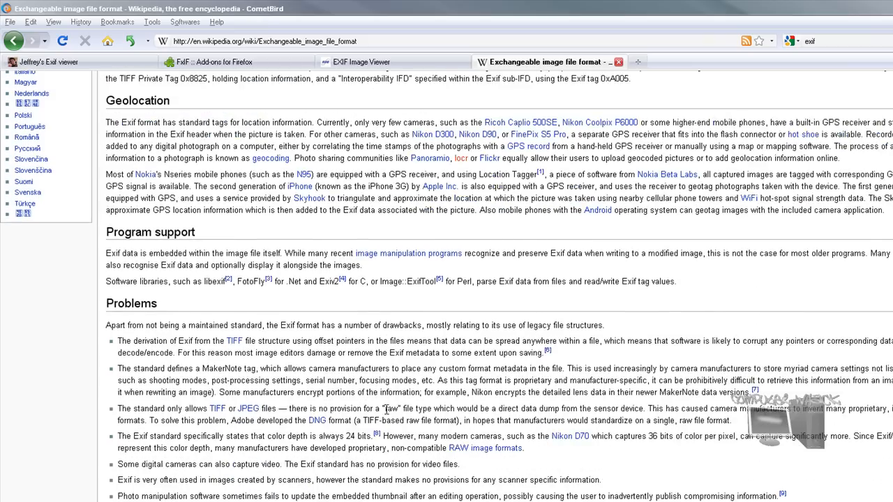
scroll(down, 3)
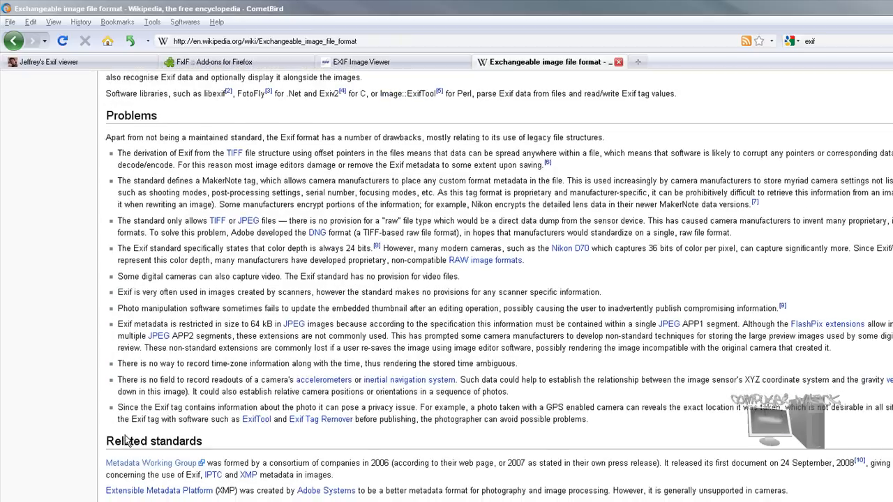
right_click(265, 41)
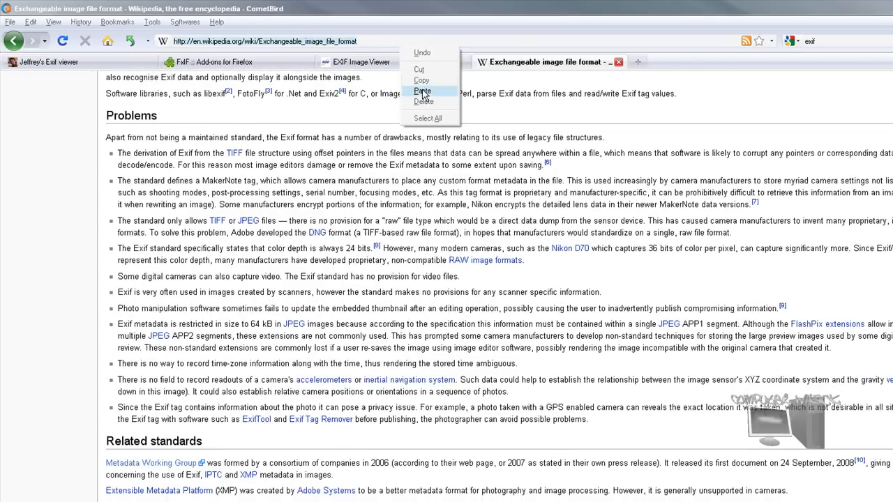
- Close the Wikipedia tab, glance at the EXIF InfoTip page, and return to Jeffrey's Exif Viewer
click(49, 61)
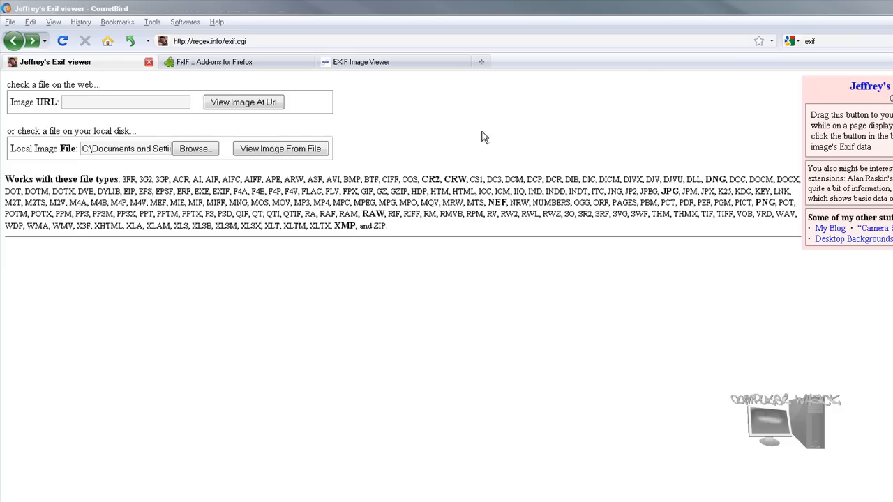
mouse_move(468, 132)
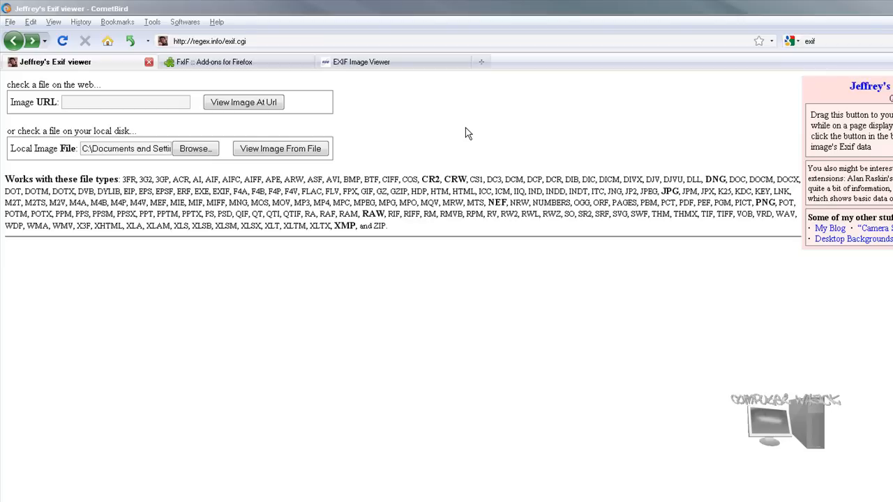
mouse_move(101, 97)
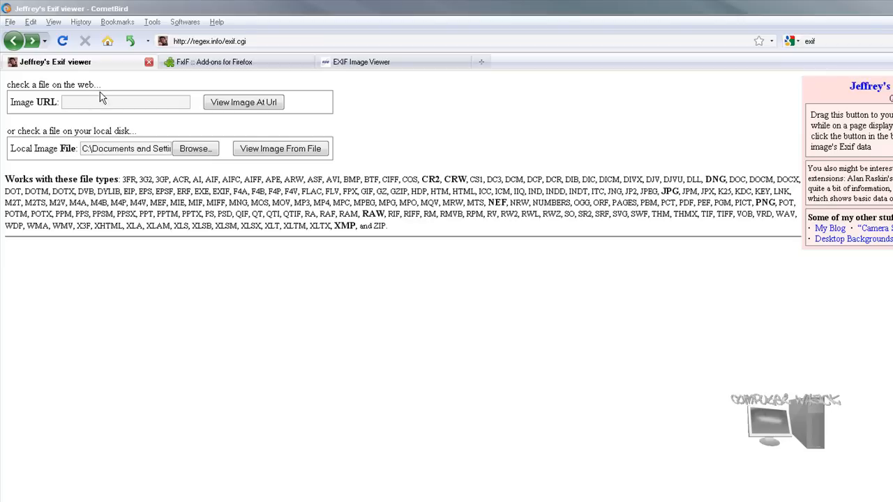
click(366, 61)
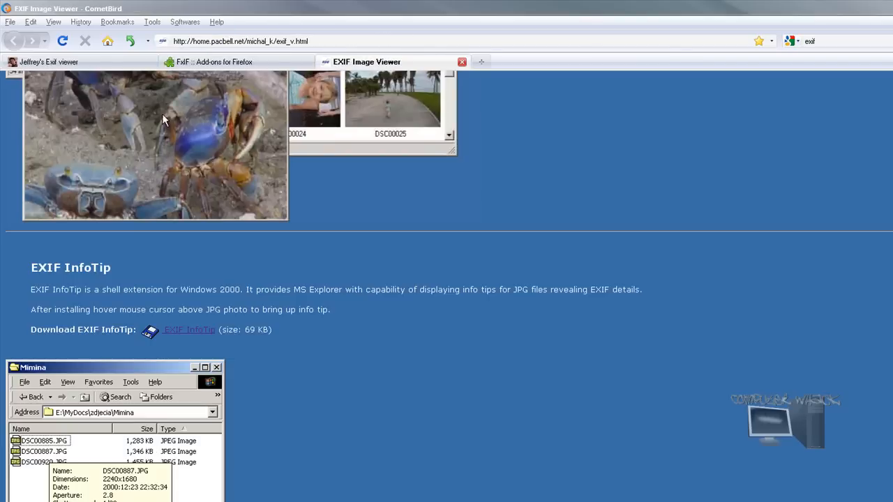
click(49, 62)
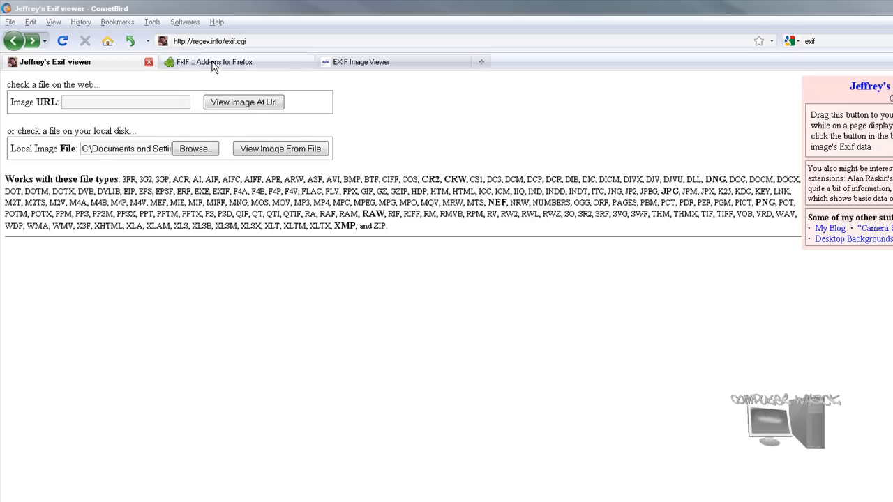
click(216, 61)
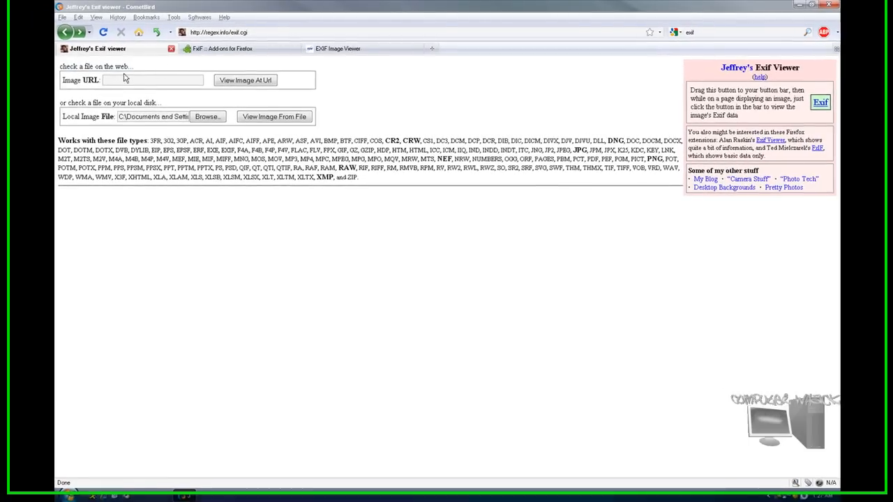
- Search Google Images for 'my backyard' limited to larger than 2 MP, and preview a result
click(556, 49)
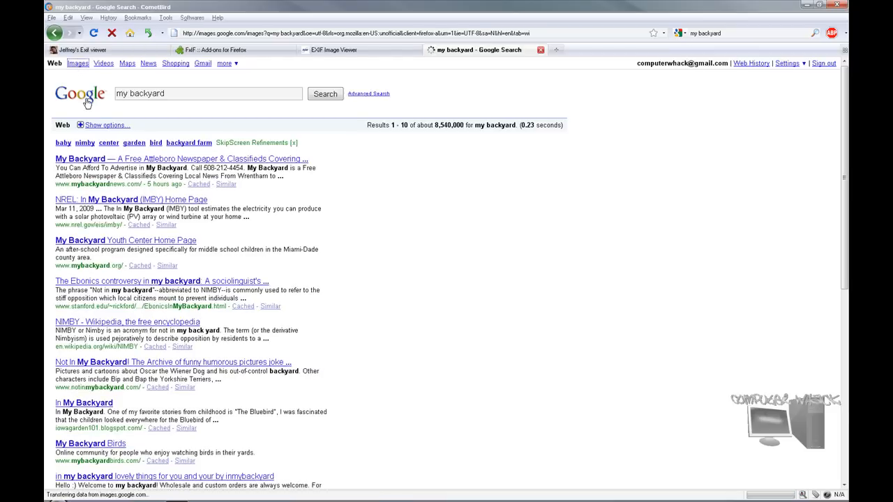
click(78, 63)
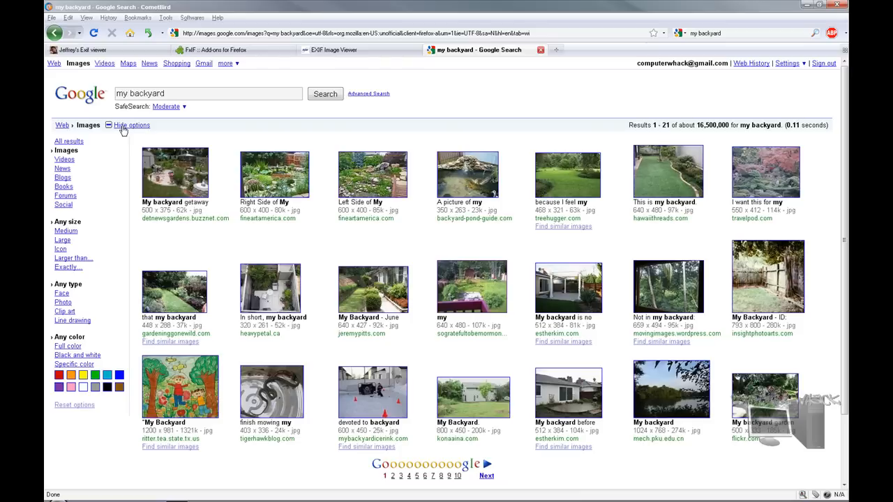
click(76, 258)
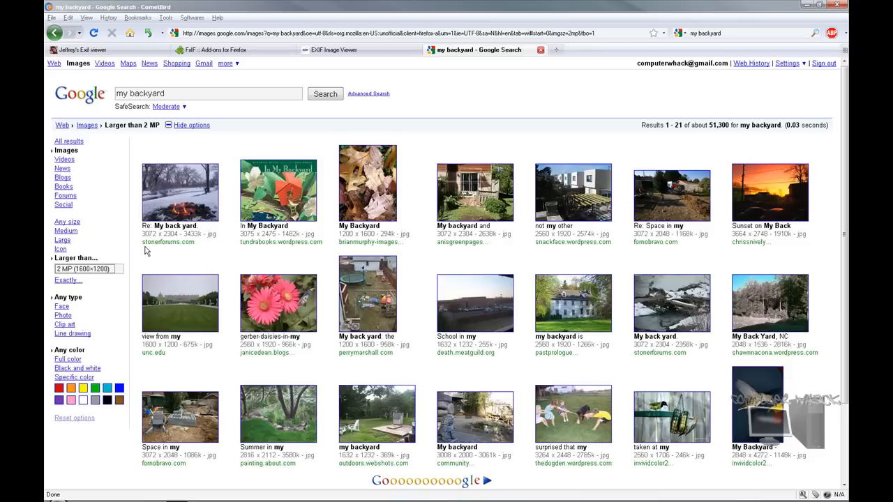
mouse_move(199, 338)
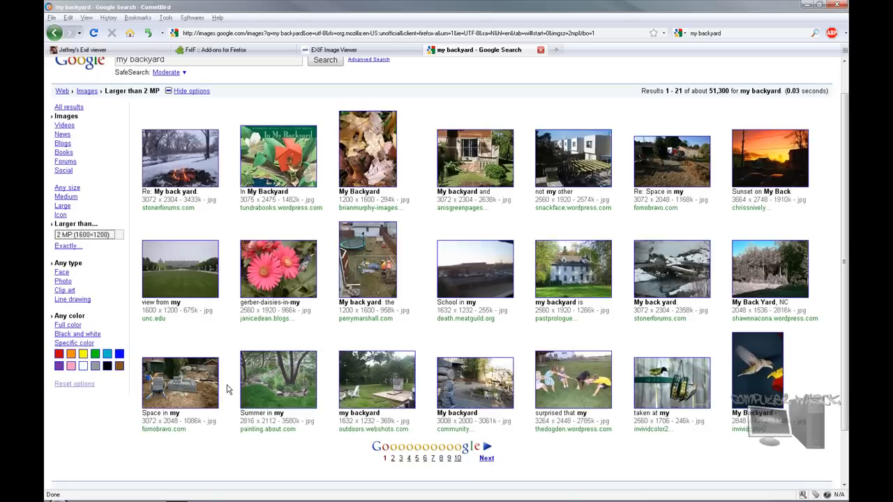
click(376, 380)
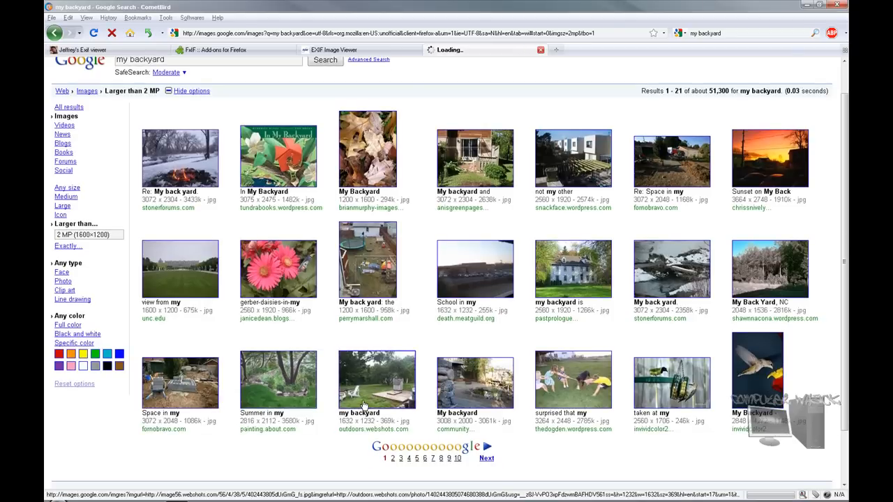
click(376, 379)
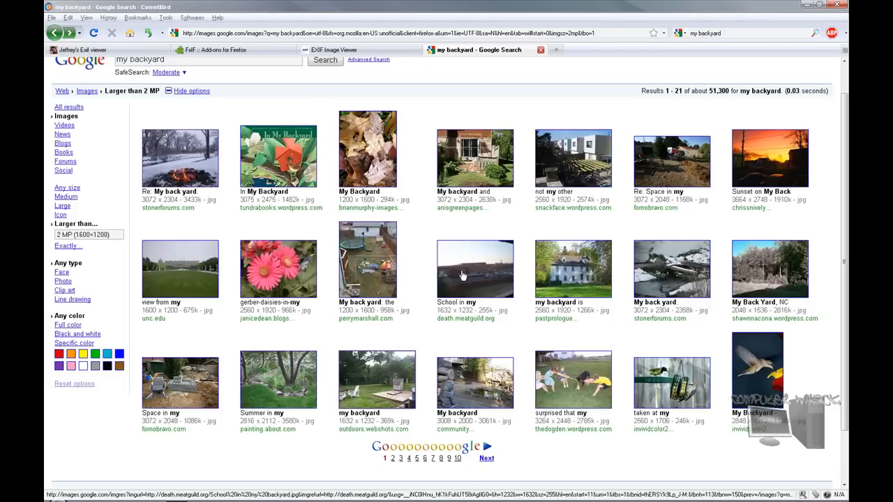
- Open the School in my backyard photo, copy its address, and return to Jeffrey's Exif Viewer
click(475, 268)
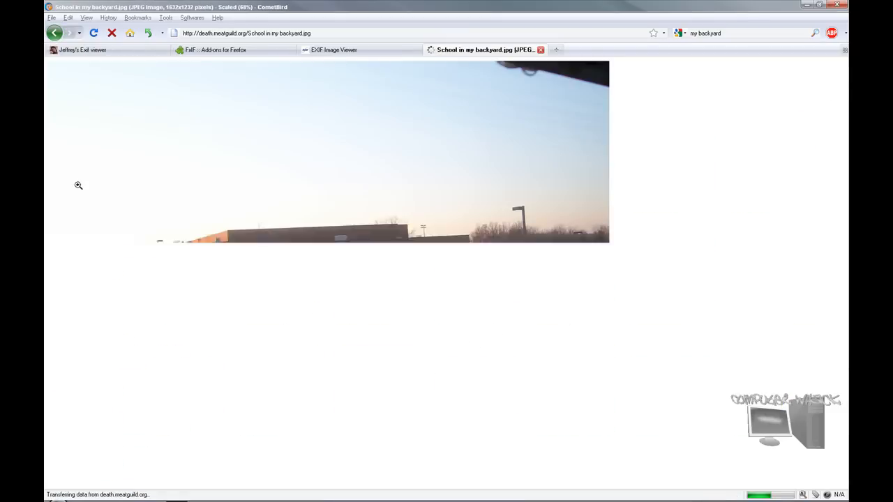
right_click(327, 279)
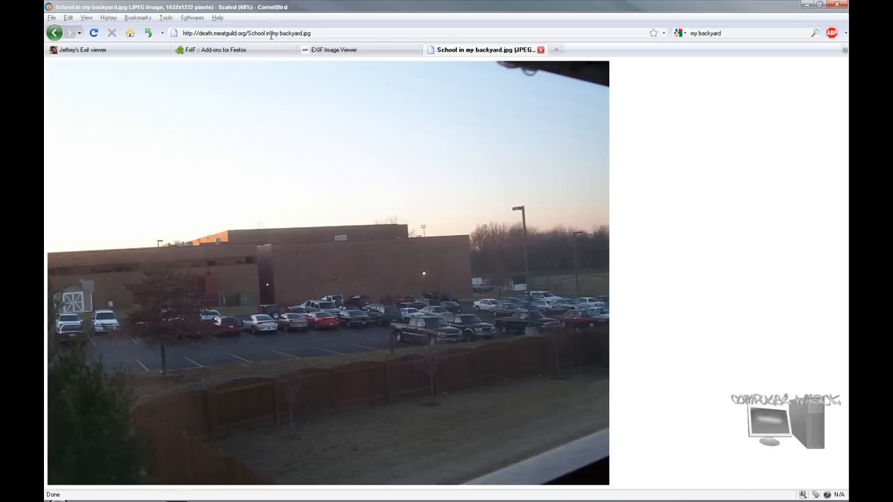
right_click(270, 34)
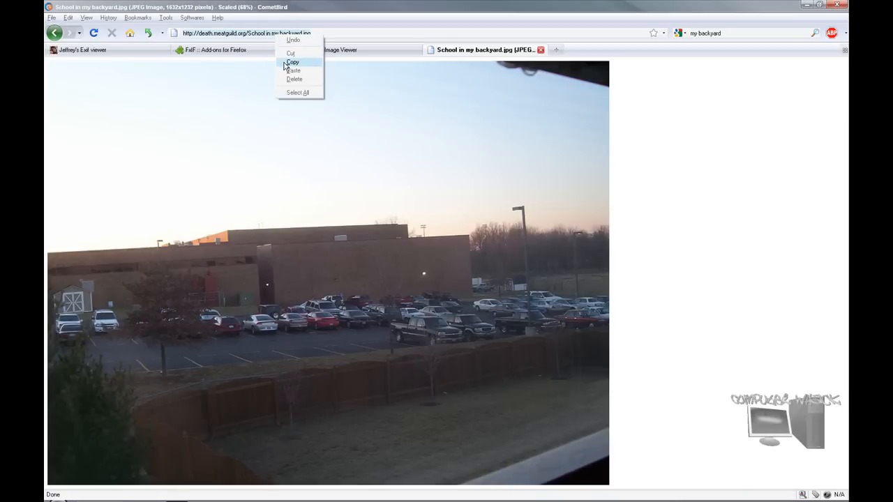
click(84, 50)
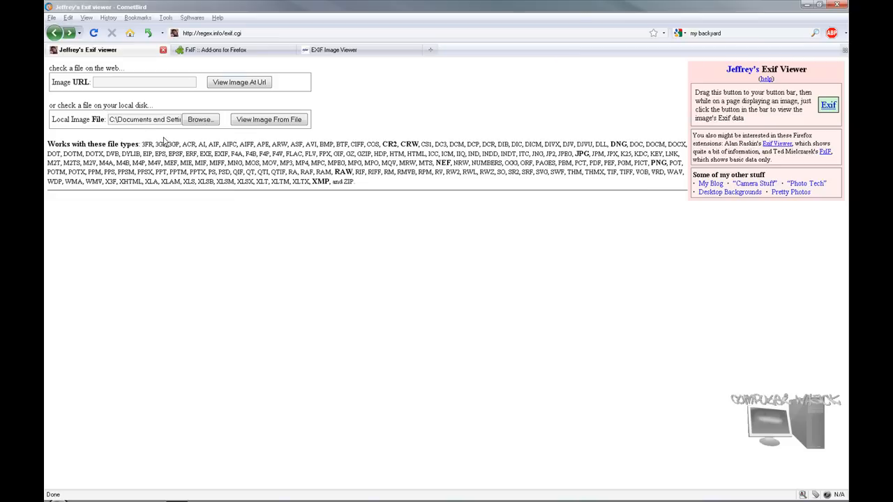
- Paste the backyard photo's URL into Jeffrey's Exif Viewer image address field
click(200, 119)
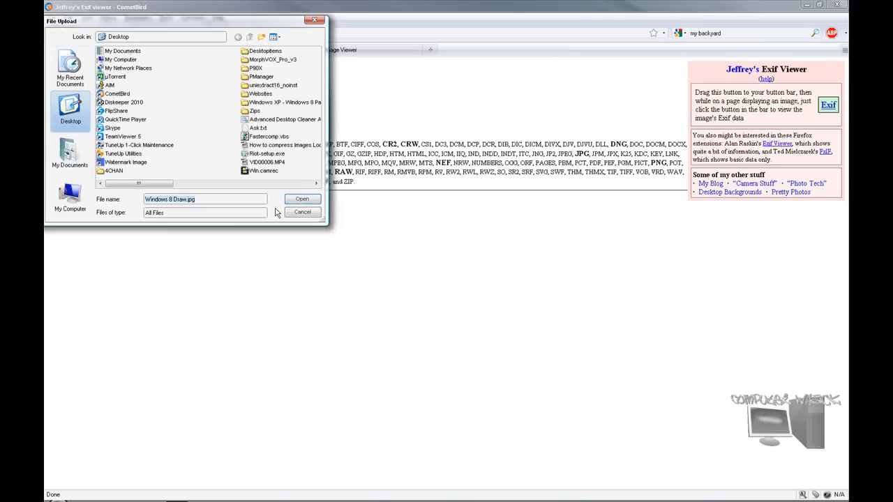
click(301, 199)
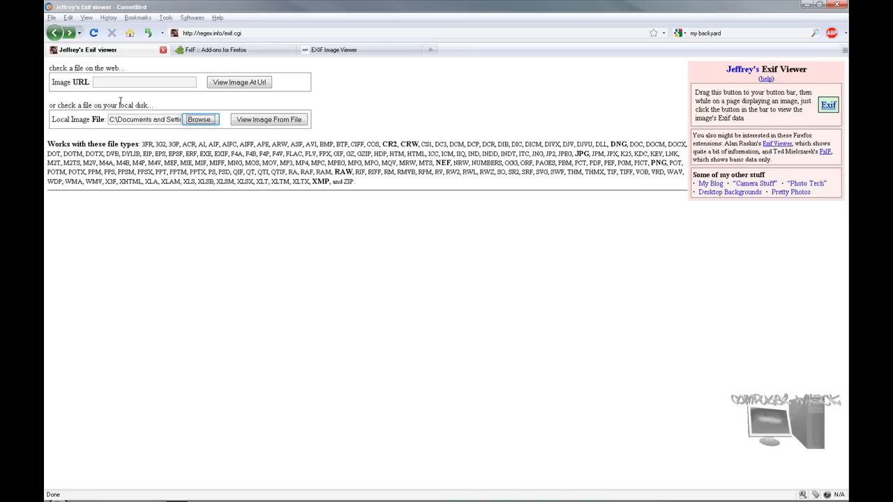
right_click(145, 82)
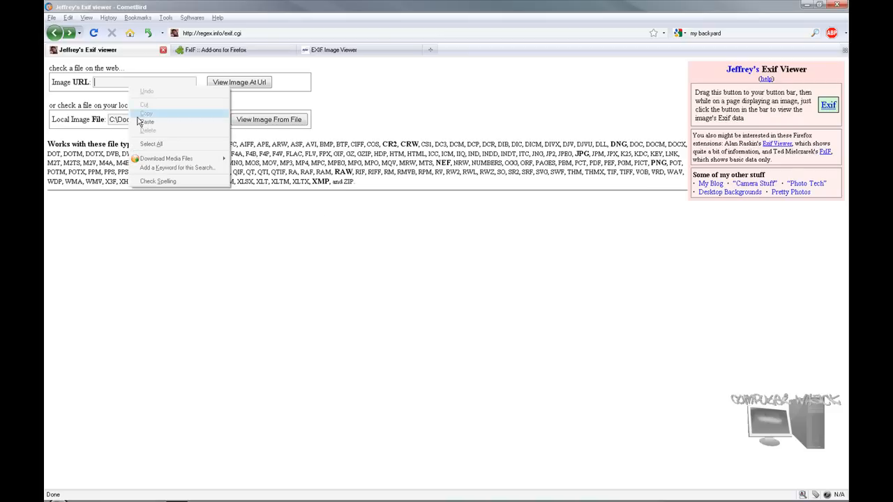
click(147, 121)
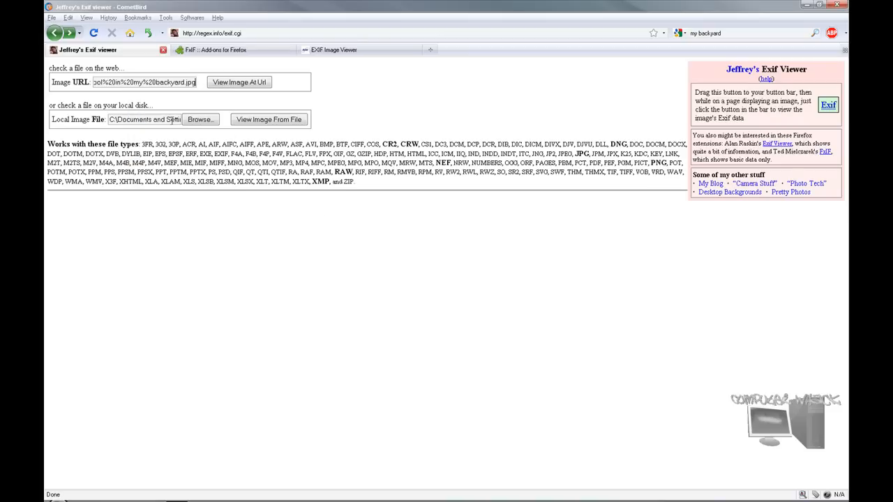
click(200, 120)
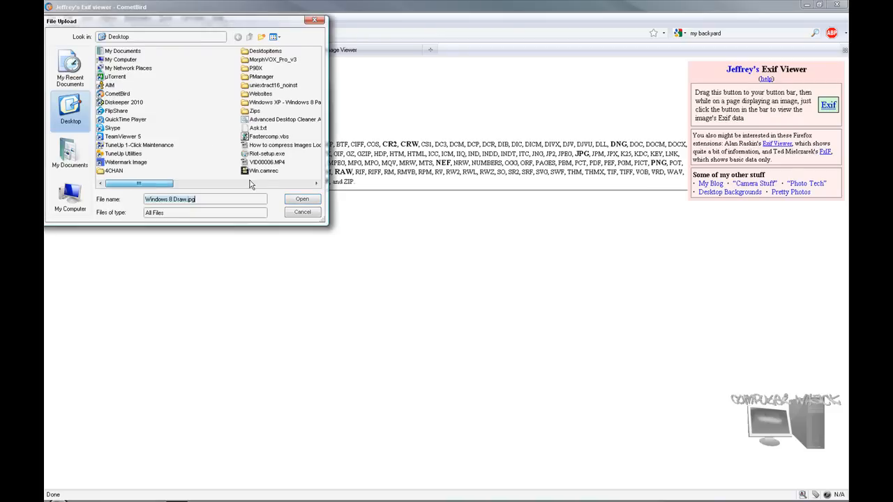
click(302, 212)
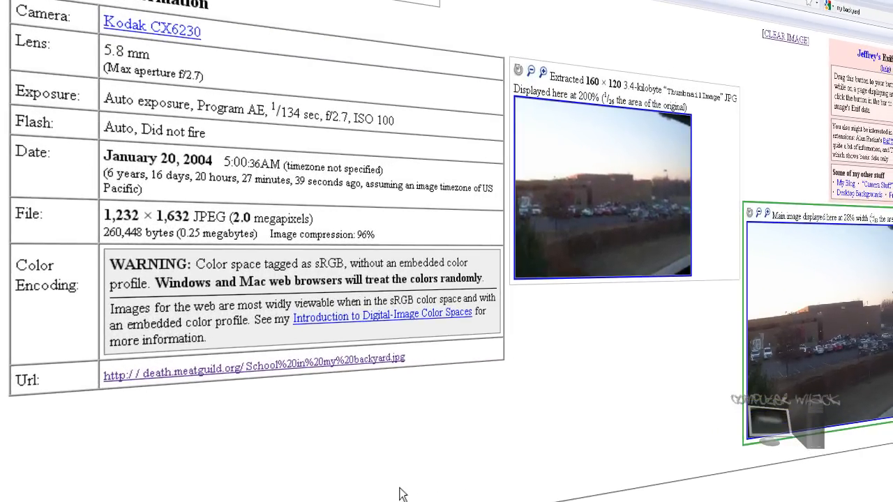
- Scroll through the photo's Basic Image Information and EXIF tables, then switch to the FxIF page
scroll(down, 3)
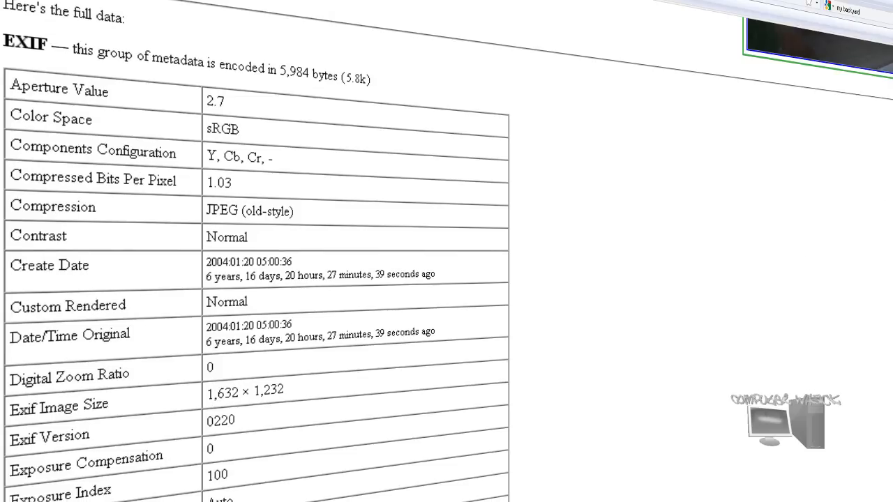
scroll(down, 3)
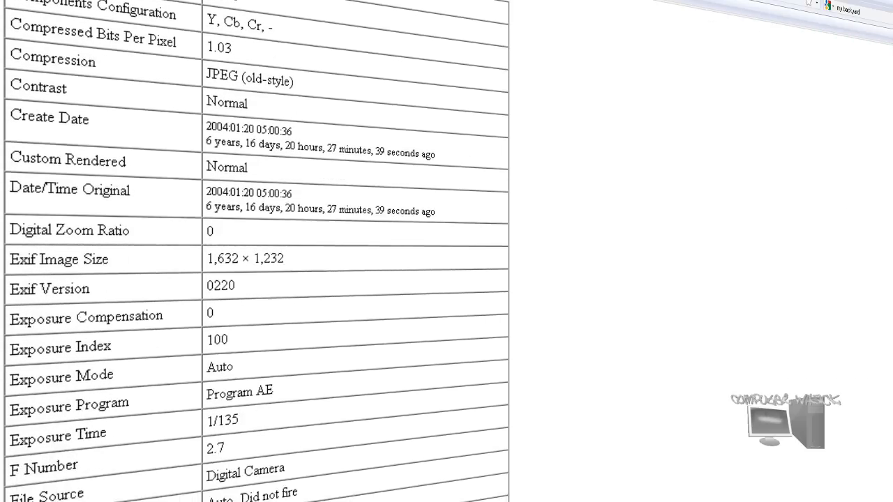
scroll(down, 3)
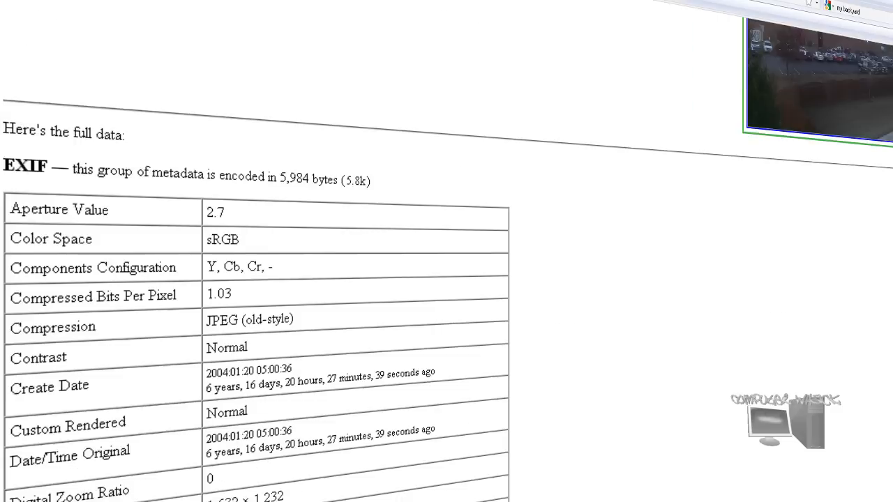
scroll(down, 3)
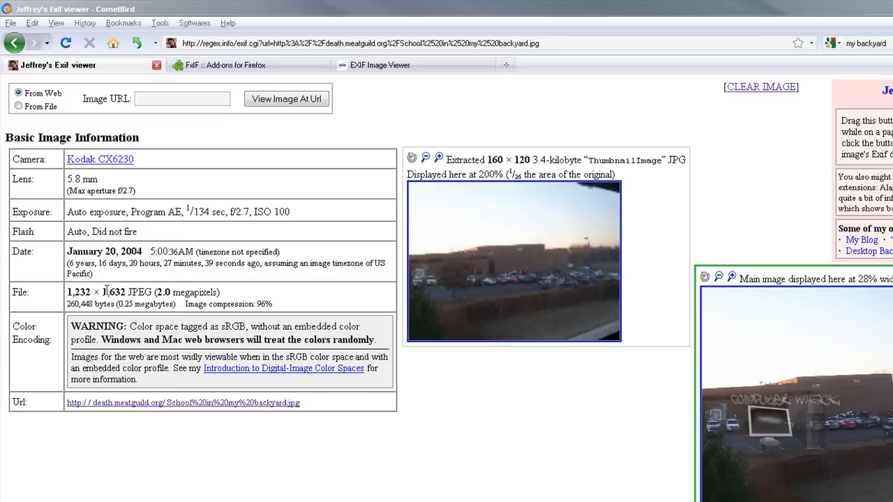
mouse_move(115, 276)
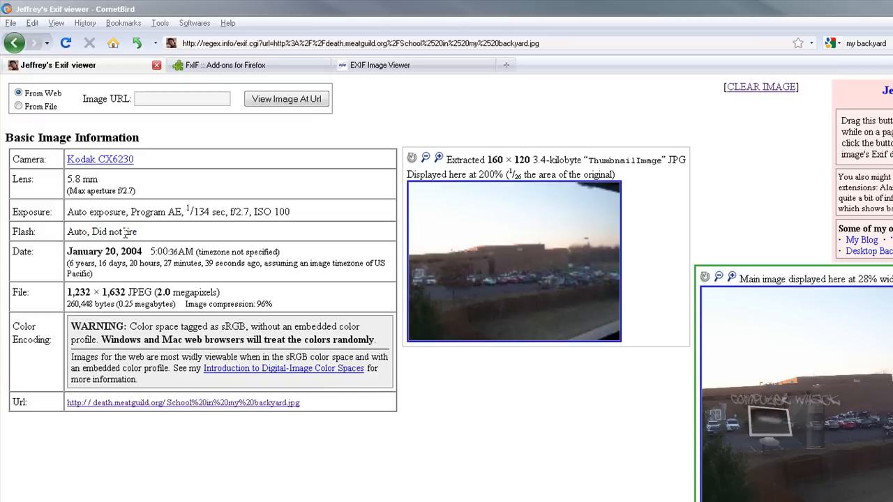
mouse_move(67, 219)
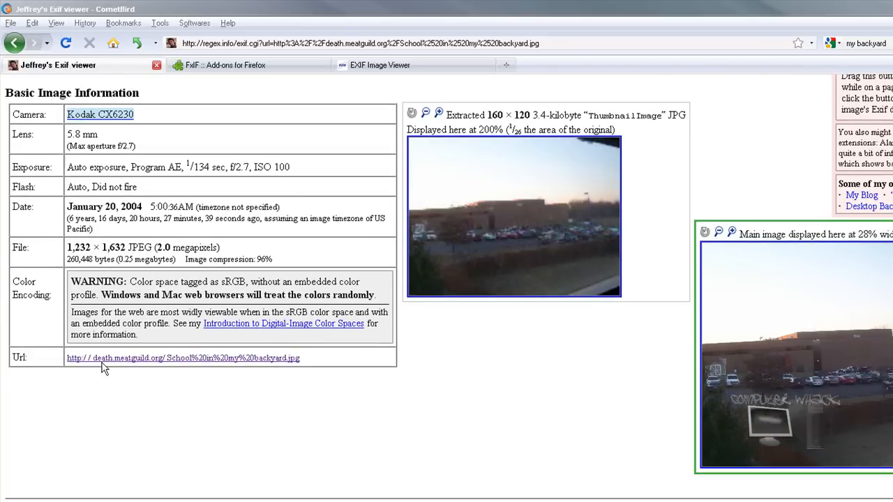
scroll(down, 3)
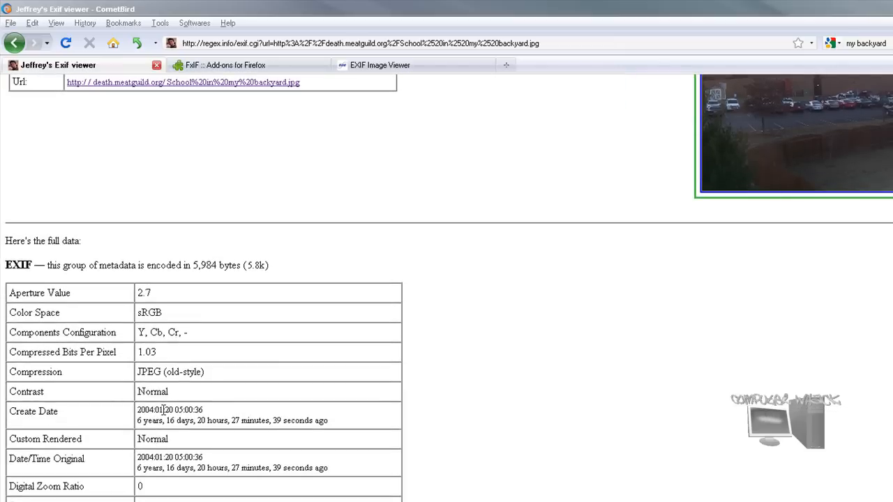
mouse_move(142, 461)
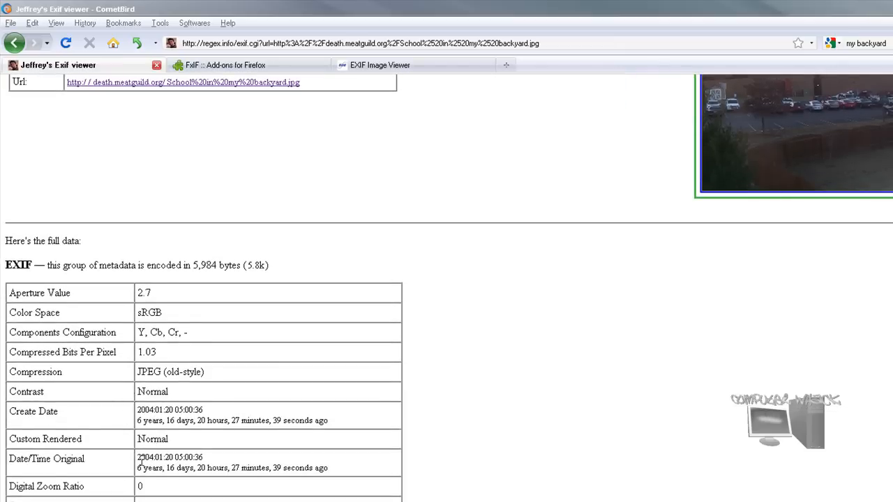
scroll(down, 3)
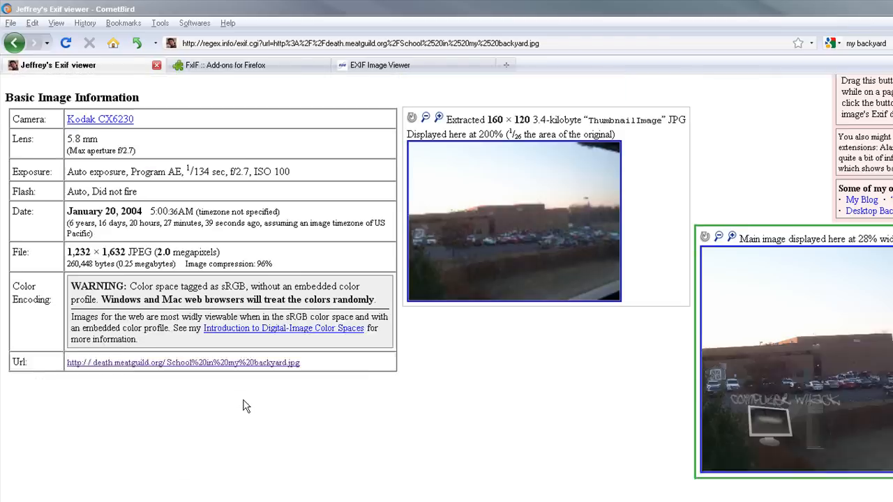
click(247, 65)
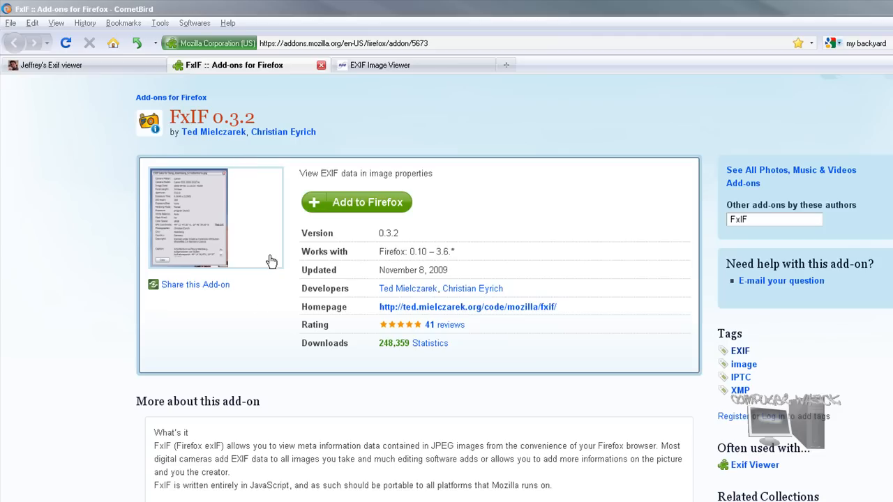
mouse_move(234, 312)
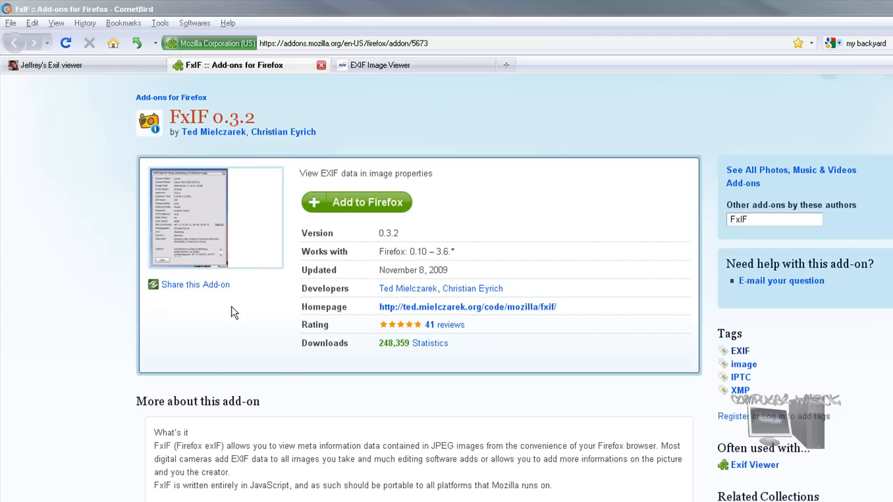
mouse_move(101, 212)
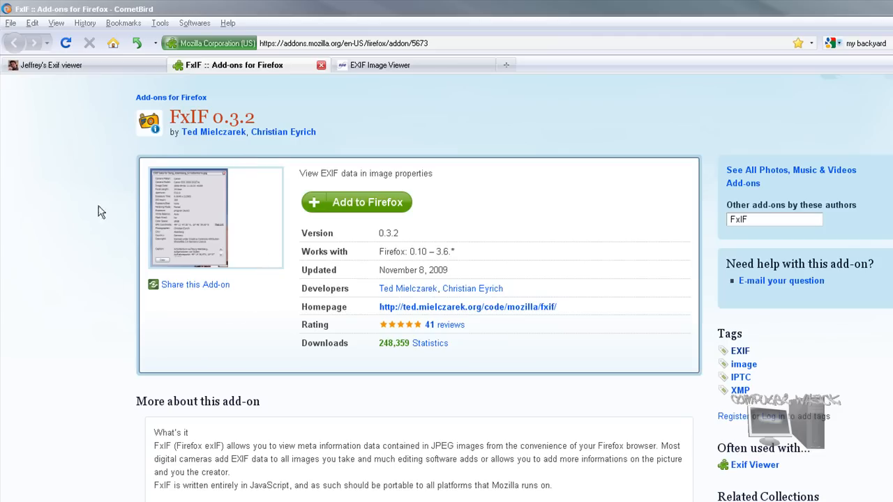
mouse_move(89, 96)
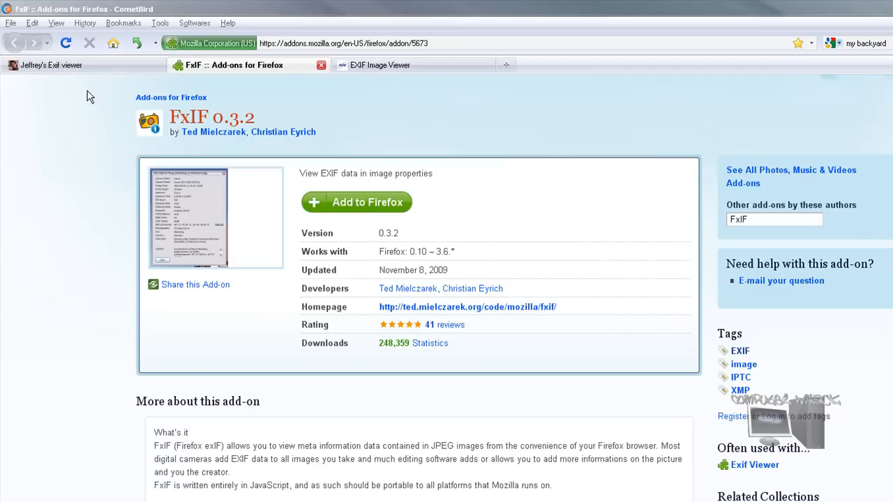
mouse_move(152, 191)
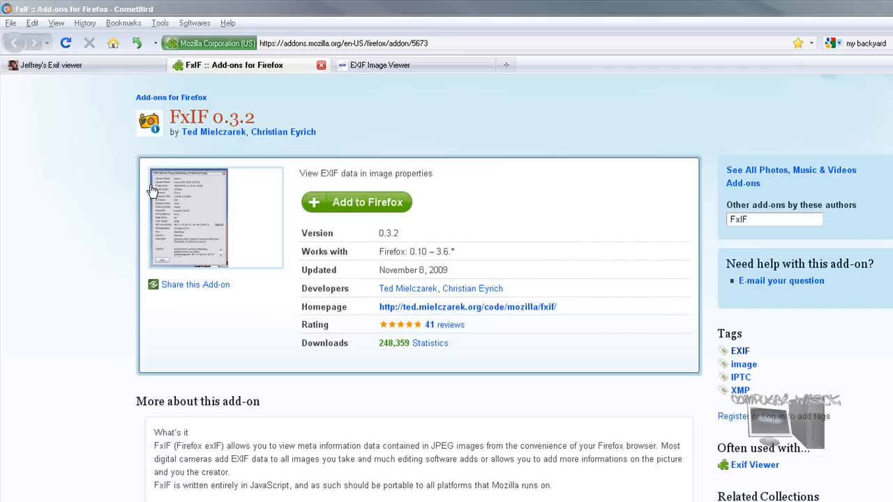
mouse_move(332, 128)
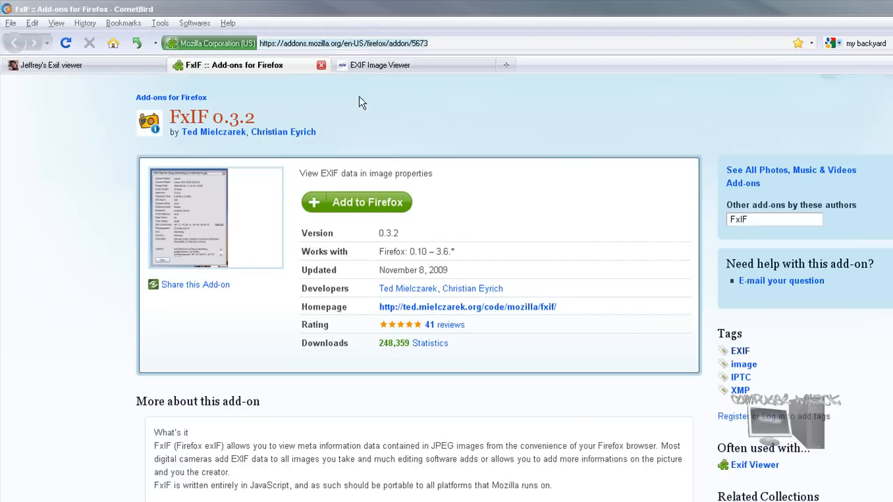
mouse_move(454, 244)
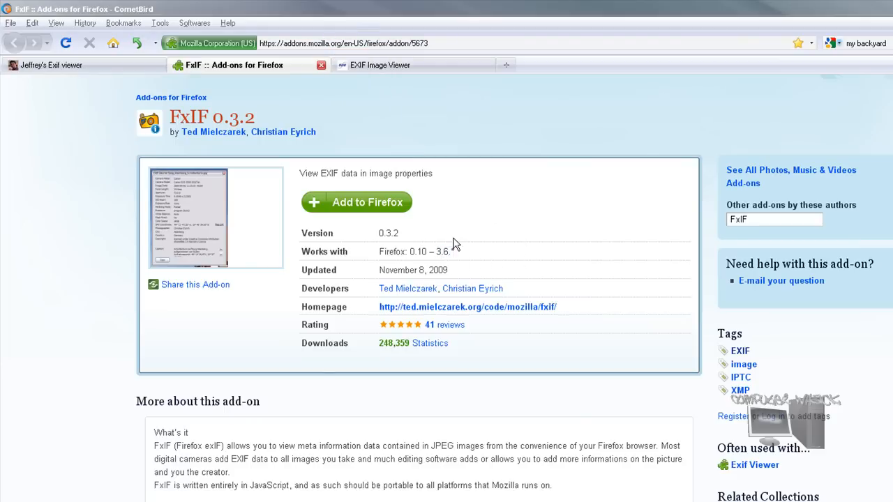
mouse_move(342, 209)
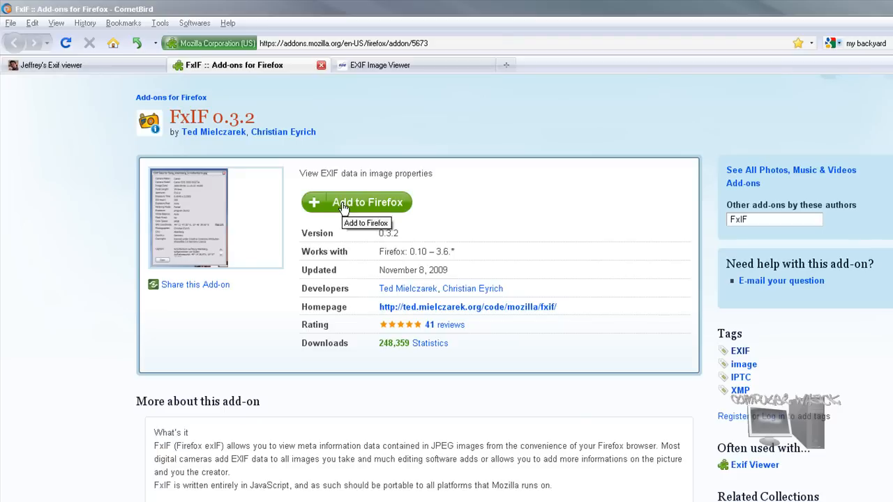
mouse_move(270, 252)
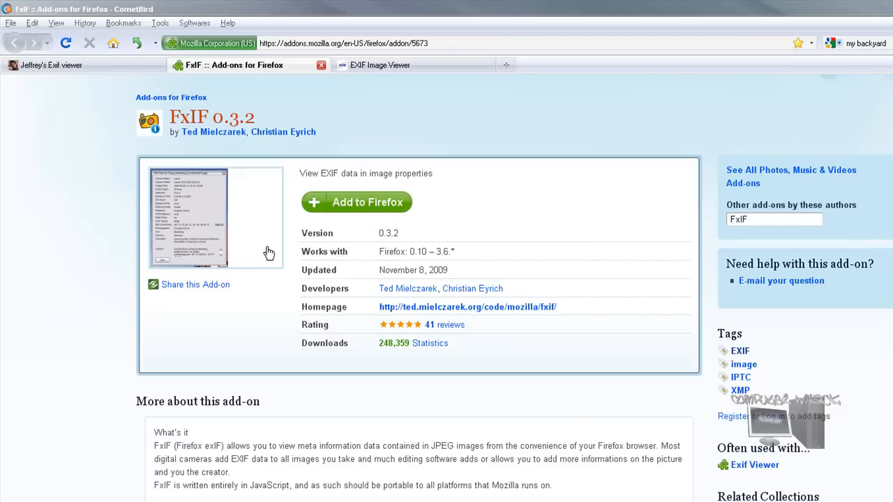
mouse_move(446, 89)
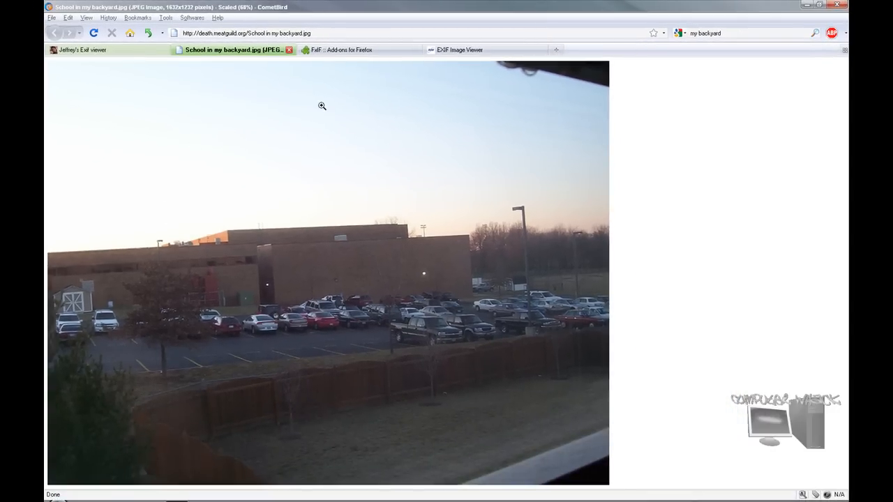
- Read the backyard photo's FxIF EXIF data in its Properties window, then close it
click(339, 50)
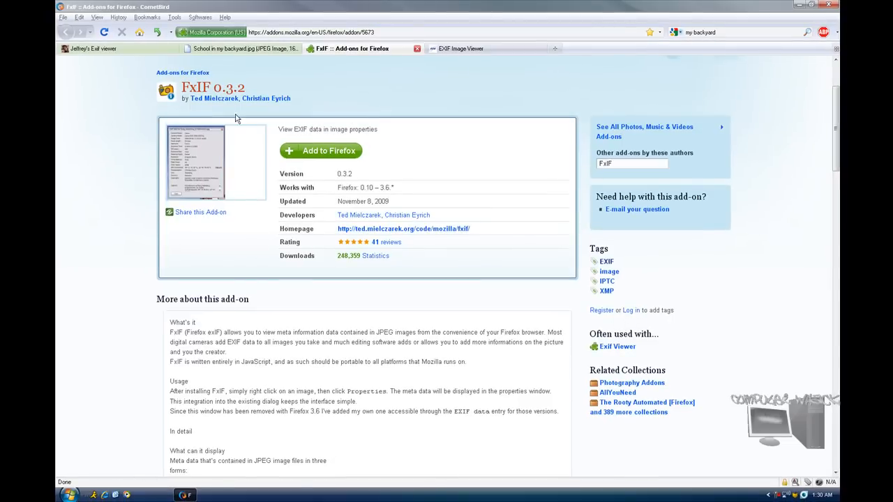
click(237, 48)
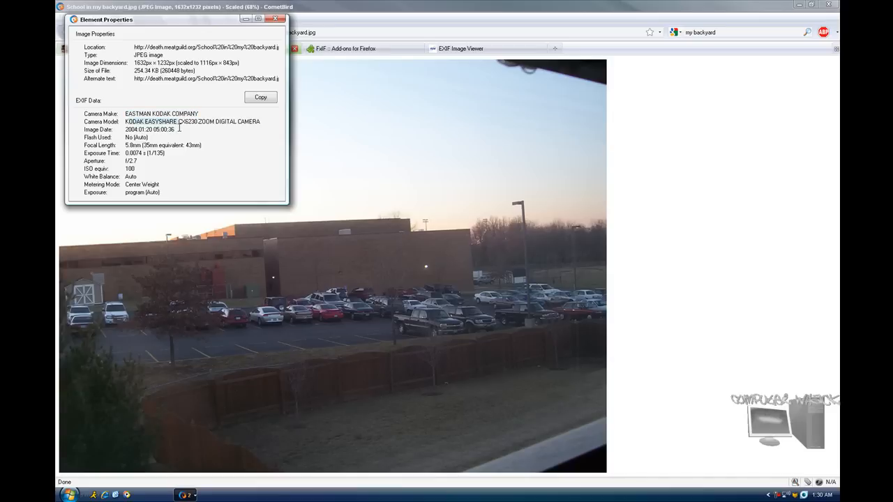
mouse_move(171, 144)
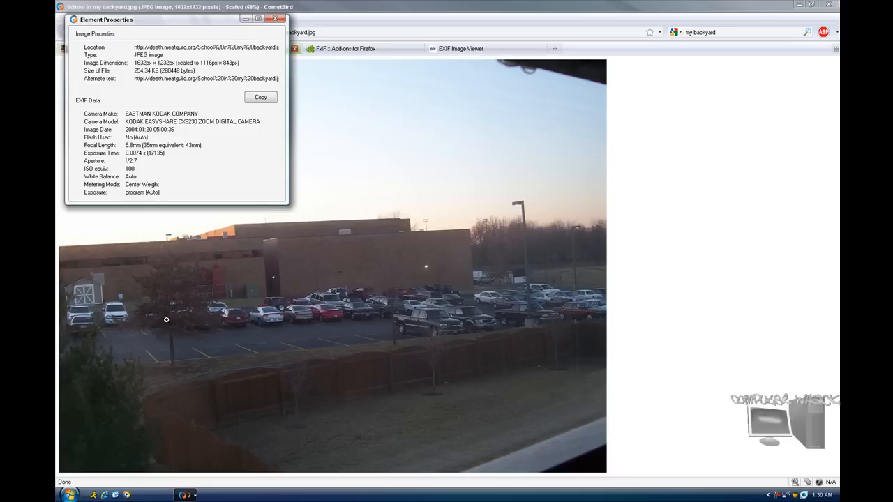
mouse_move(319, 363)
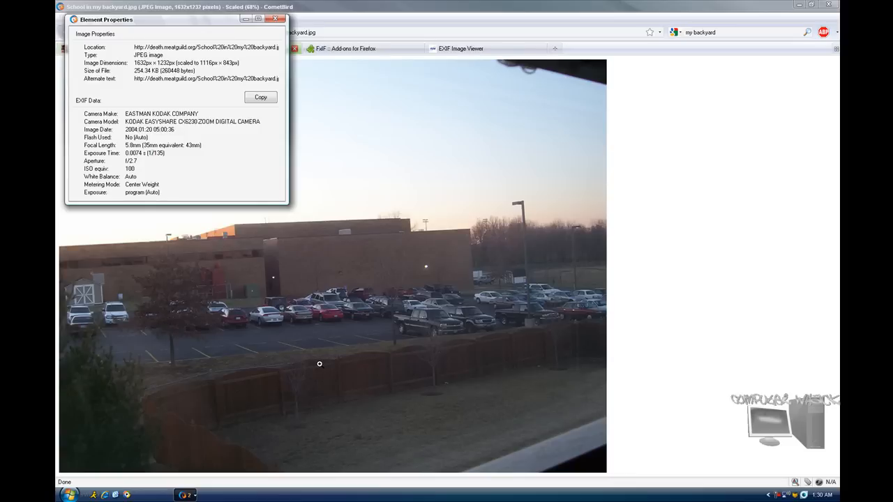
mouse_move(139, 172)
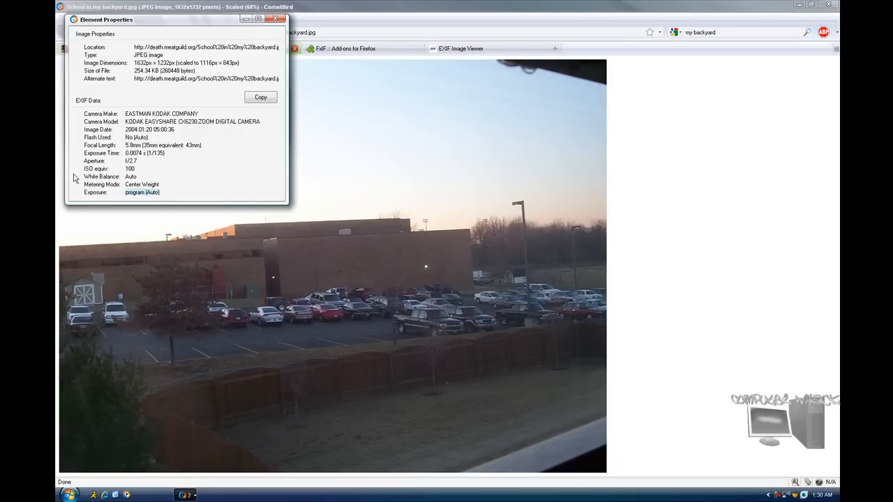
mouse_move(57, 173)
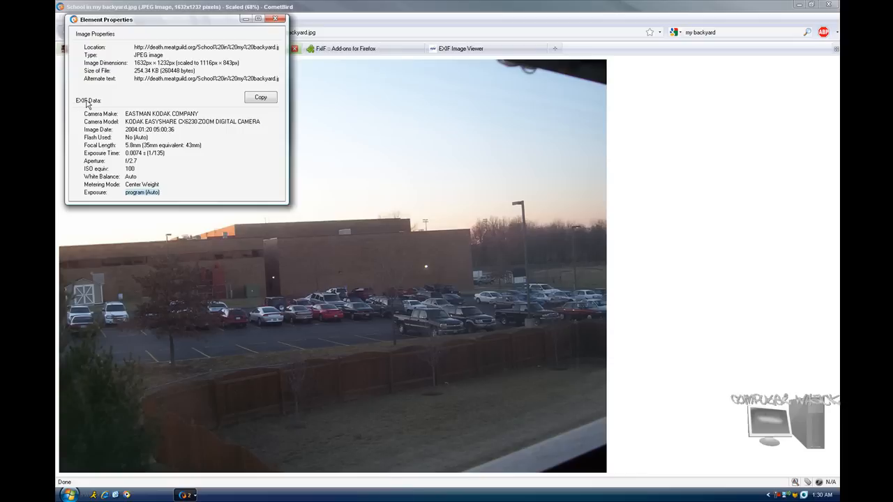
click(277, 19)
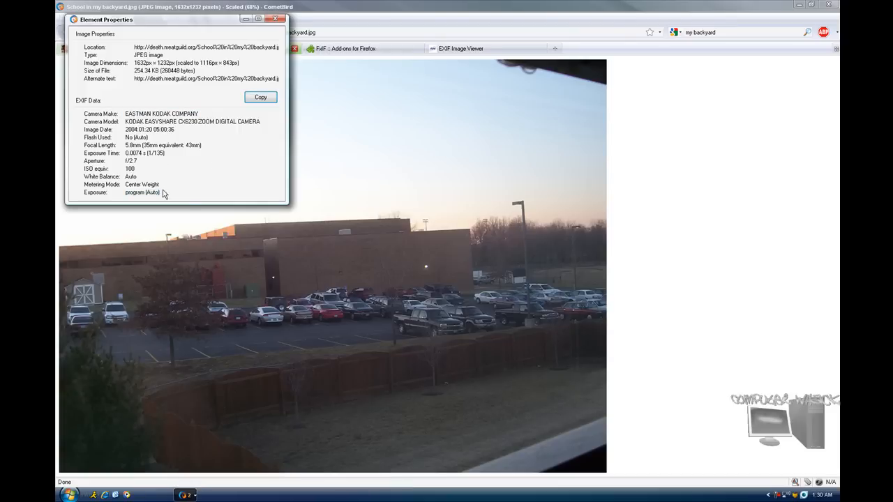
mouse_move(157, 122)
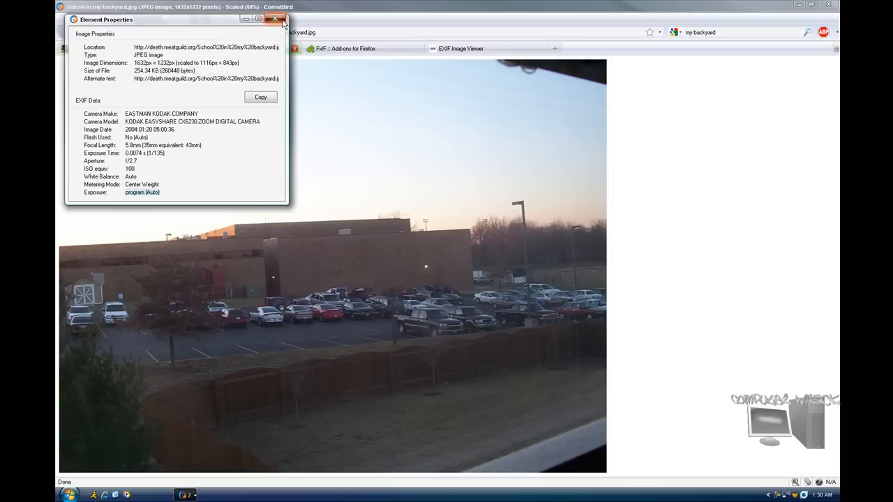
click(275, 19)
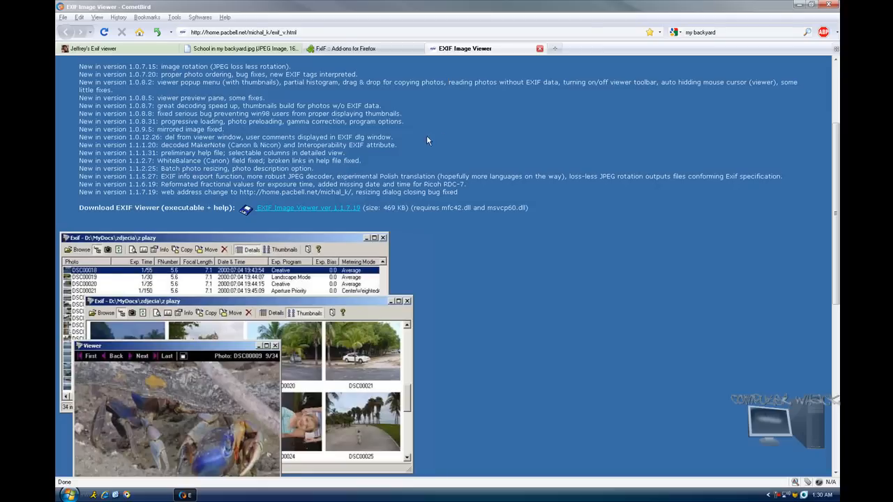
mouse_move(470, 263)
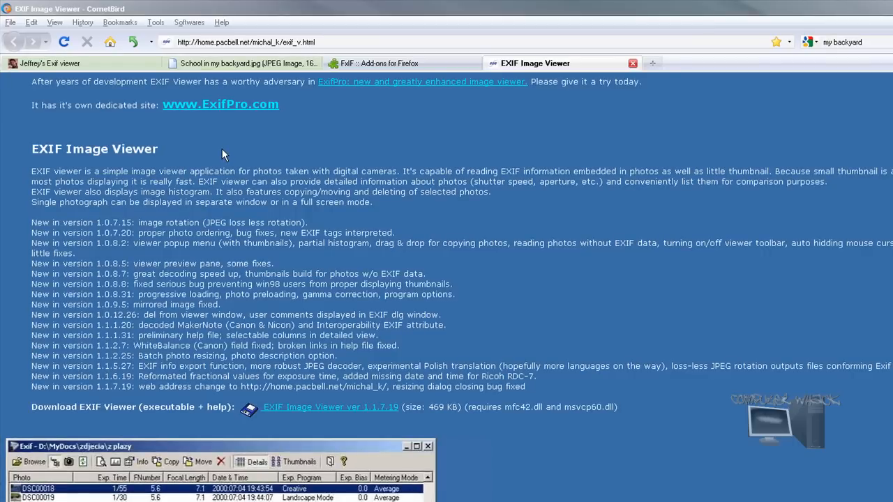
- Scroll to EXIF InfoTip and save the exiftip.zip download
scroll(down, 3)
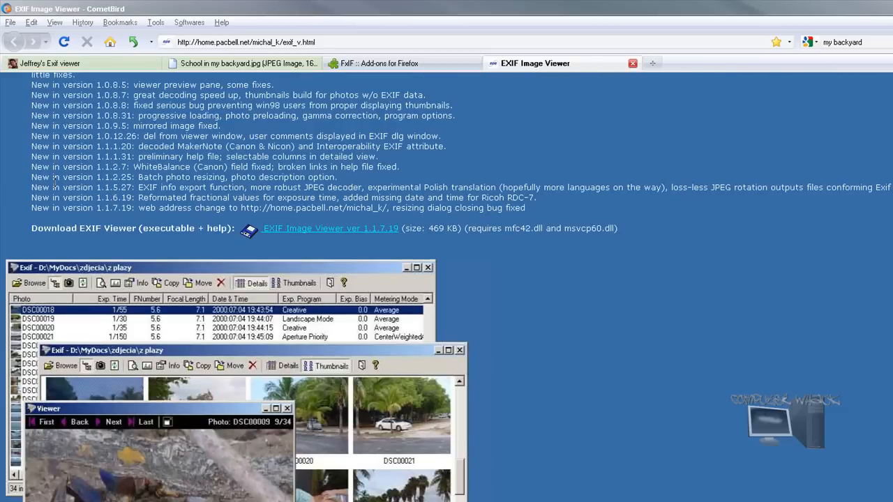
mouse_move(32, 309)
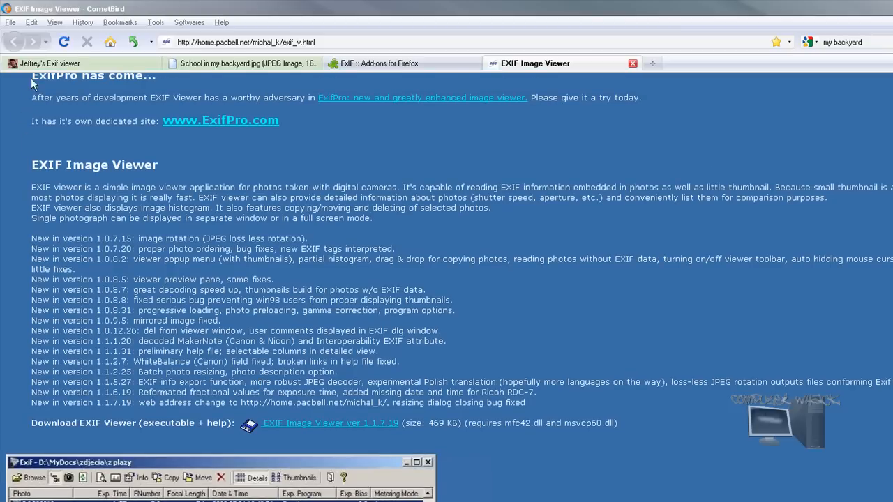
mouse_move(680, 439)
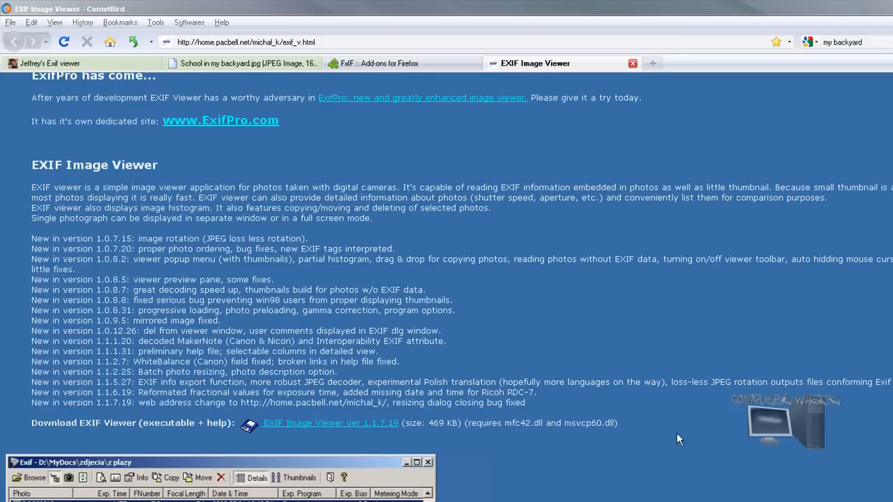
mouse_move(602, 465)
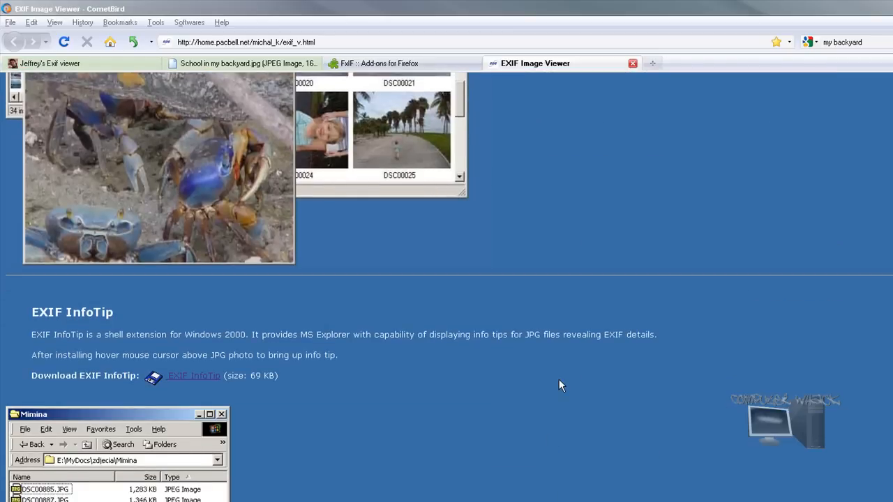
scroll(down, 3)
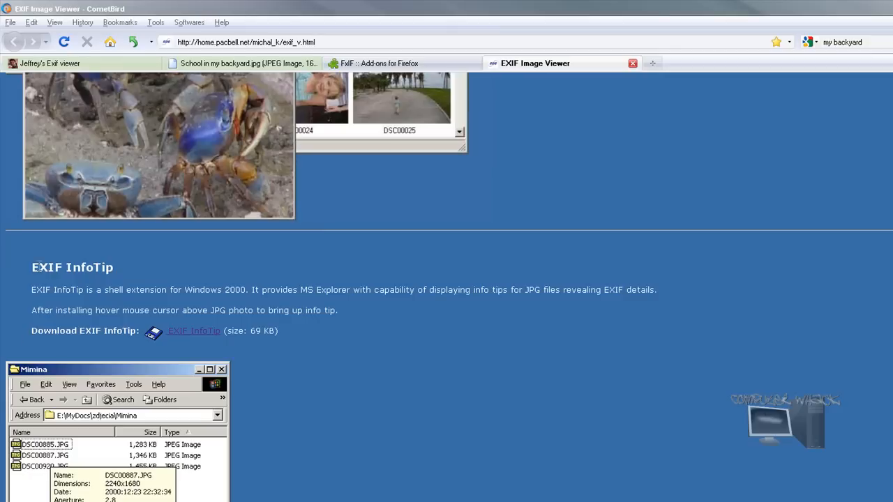
mouse_move(18, 314)
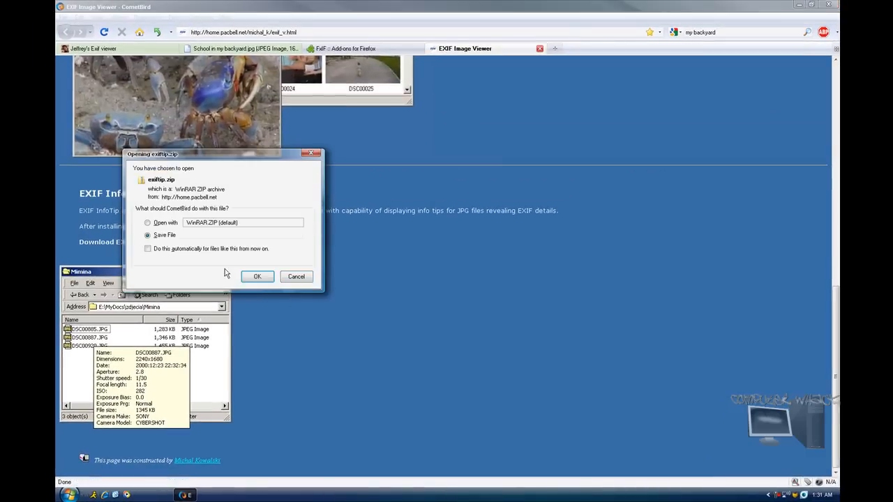
click(257, 276)
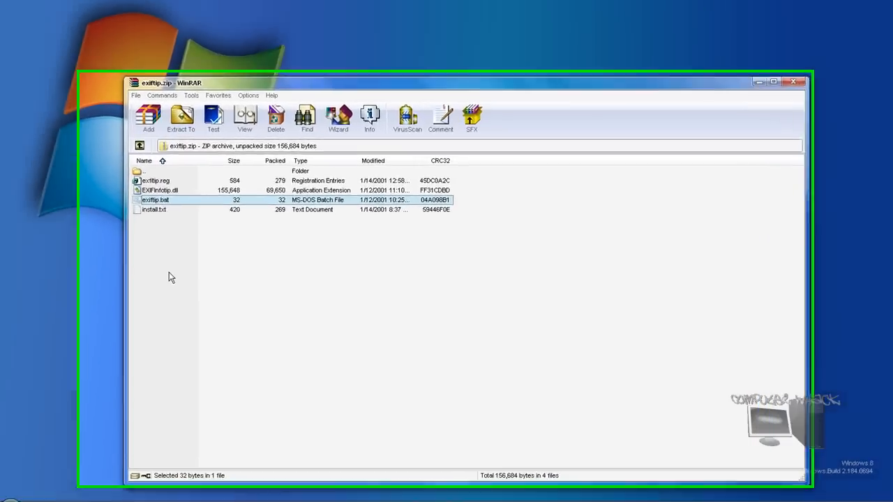
- Merge exiftip.reg into the registry, dismiss the success message, and close WinRAR
click(772, 82)
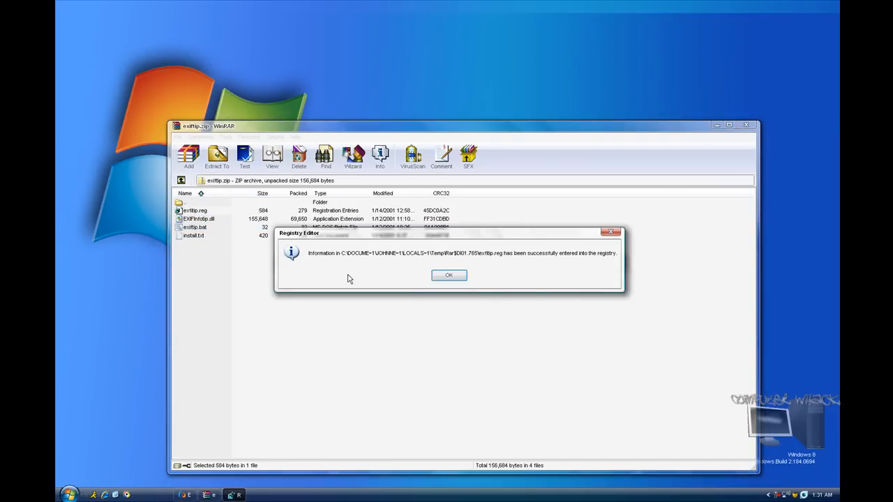
click(448, 274)
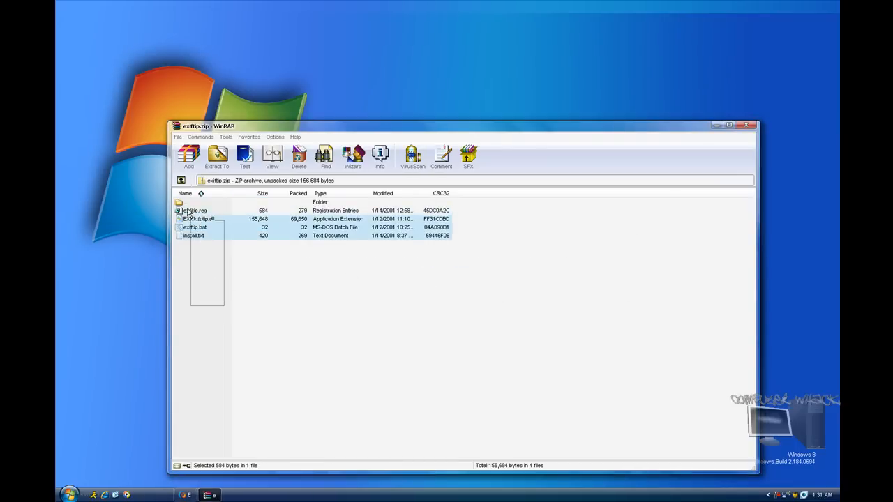
click(753, 125)
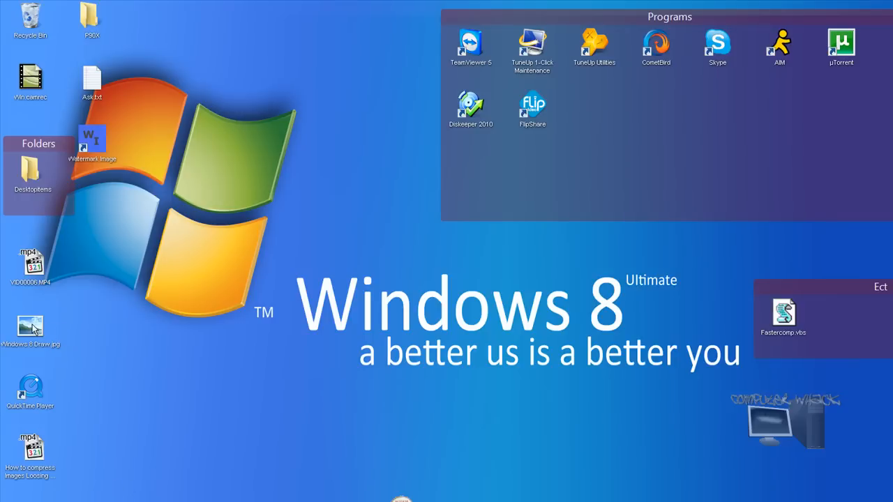
mouse_move(30, 327)
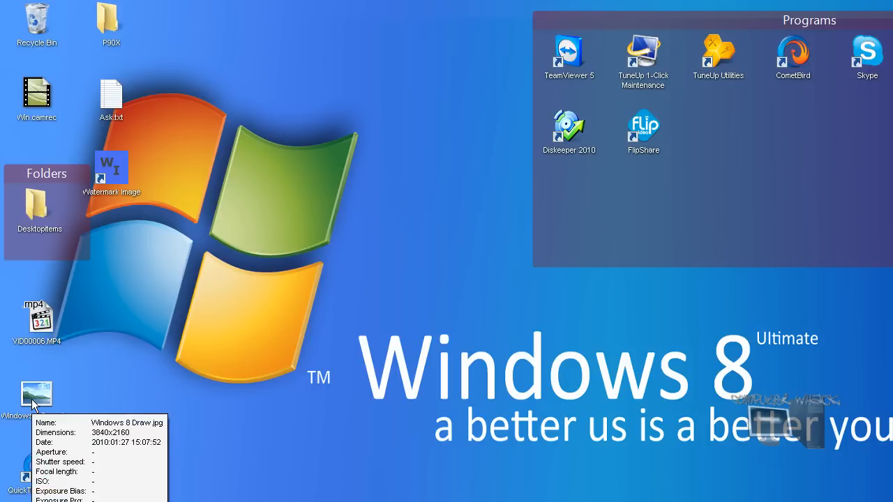
mouse_move(119, 466)
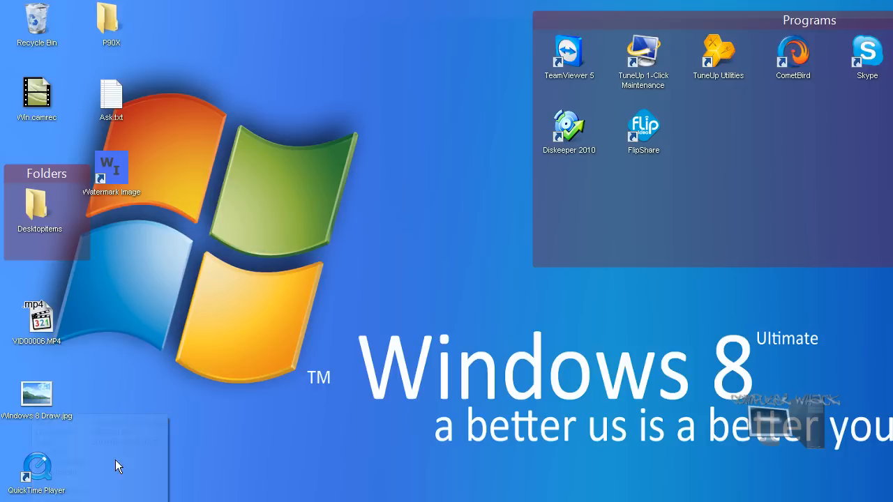
mouse_move(35, 394)
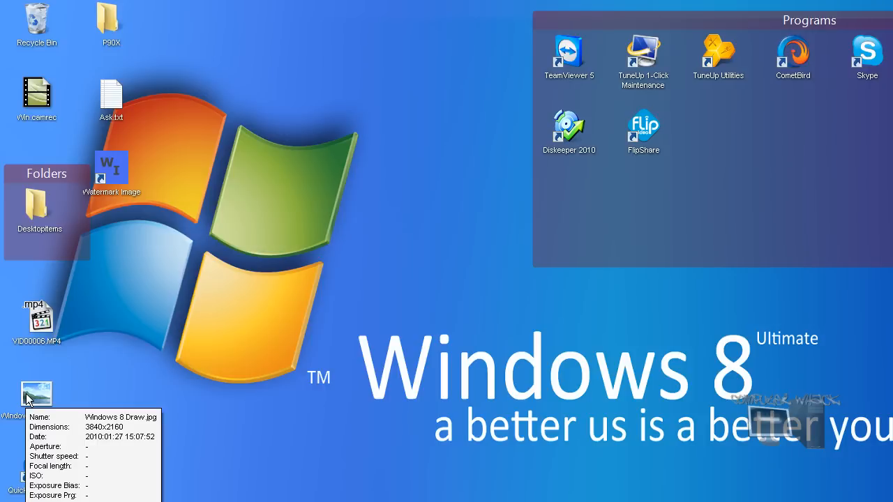
mouse_move(57, 418)
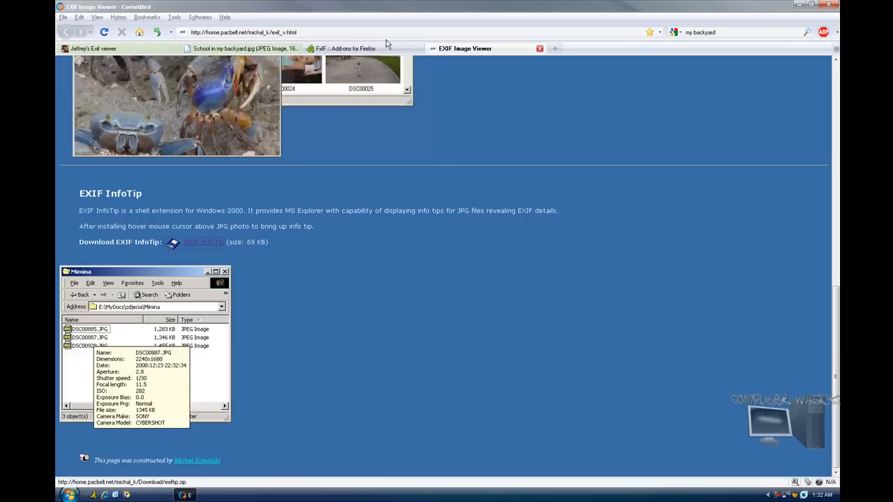
mouse_move(369, 81)
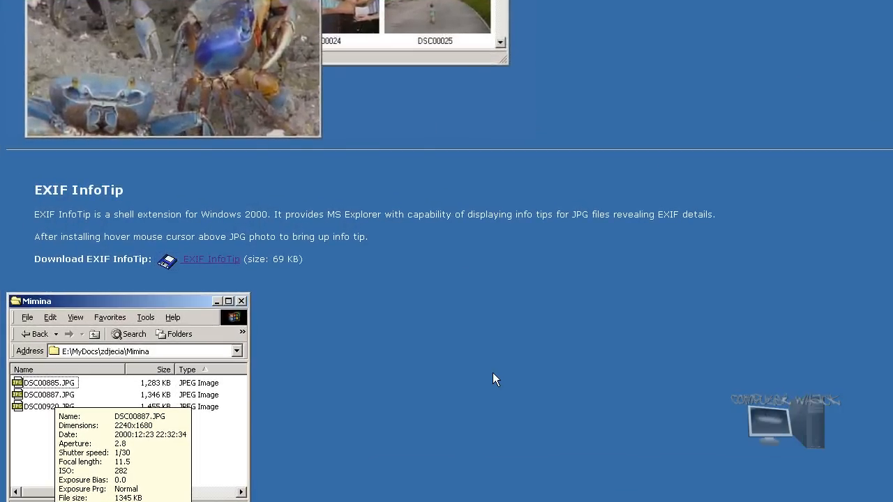
- Close the School in my backyard.jpg tab and reselect Jeffrey's Exif Viewer results
scroll(down, 3)
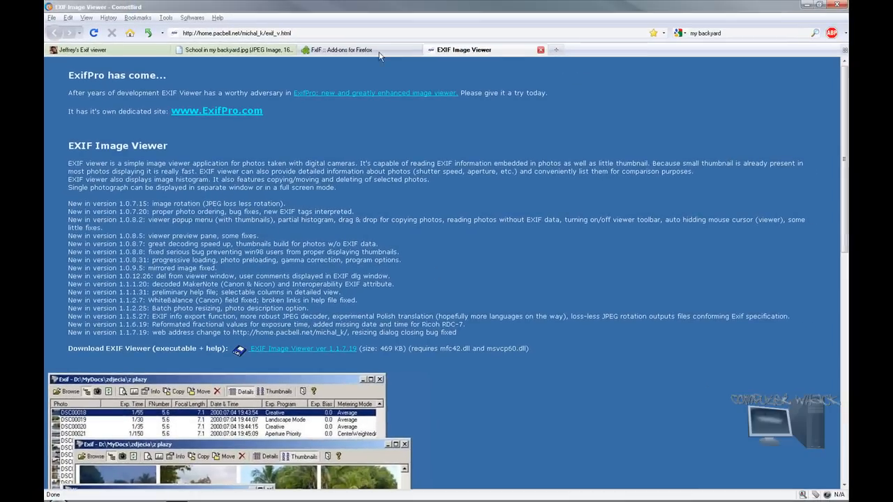
click(338, 50)
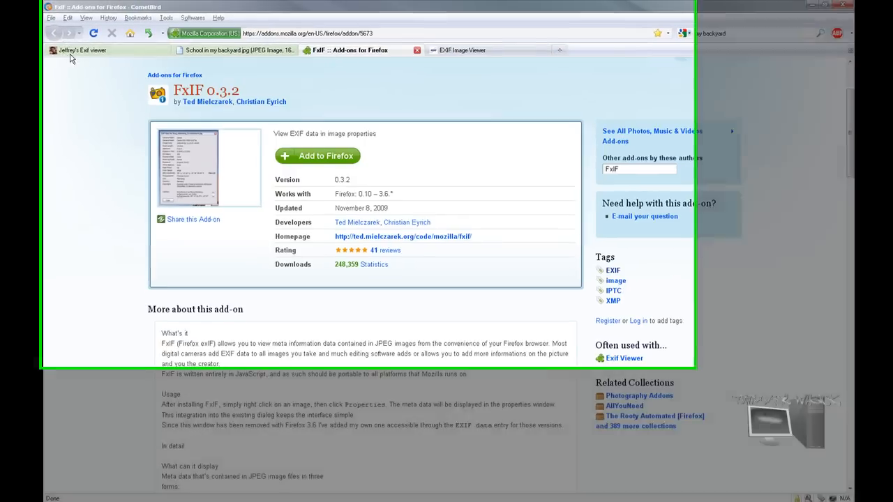
click(233, 49)
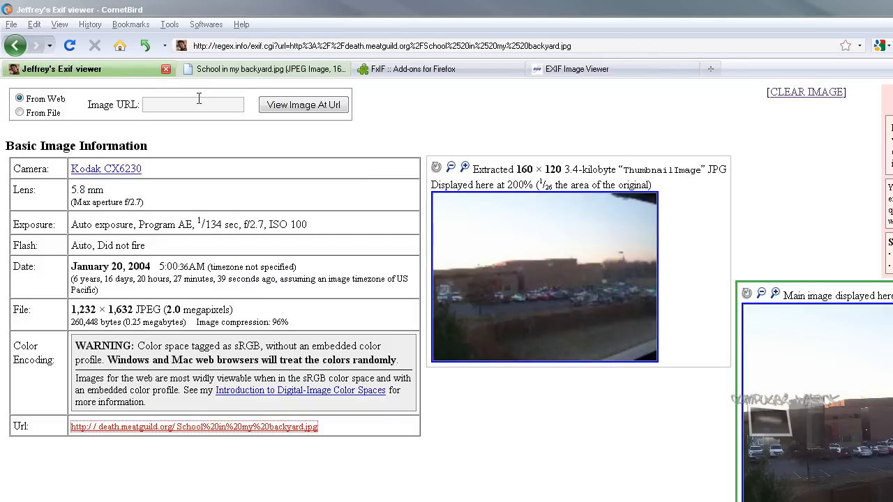
click(436, 69)
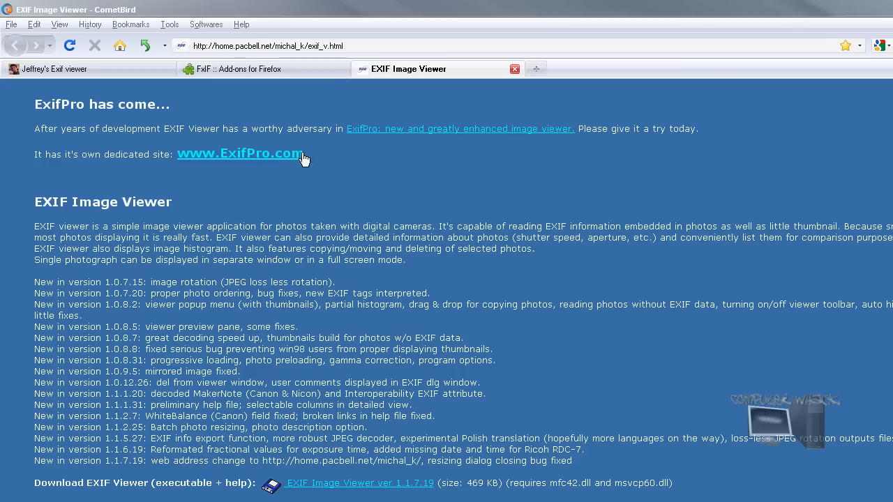
click(62, 68)
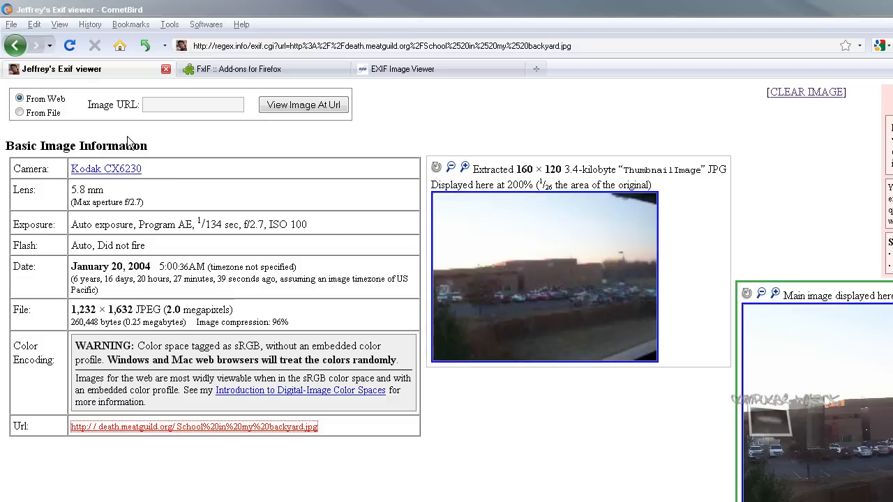
mouse_move(133, 143)
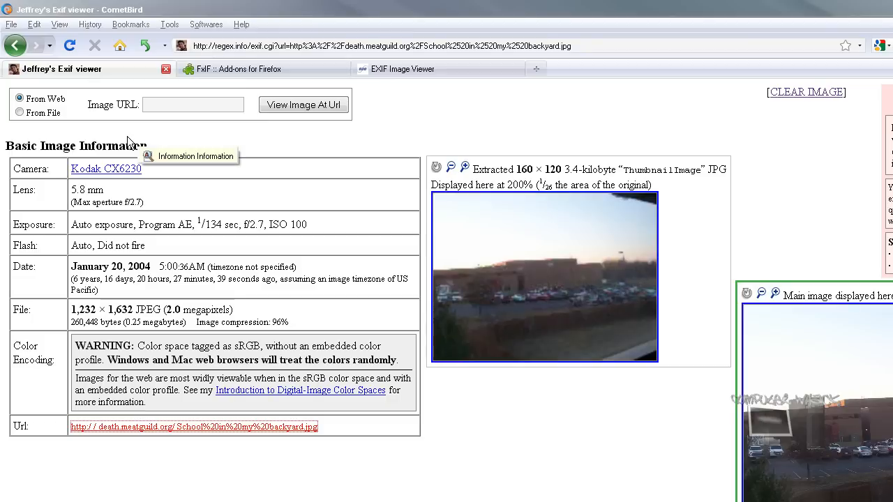